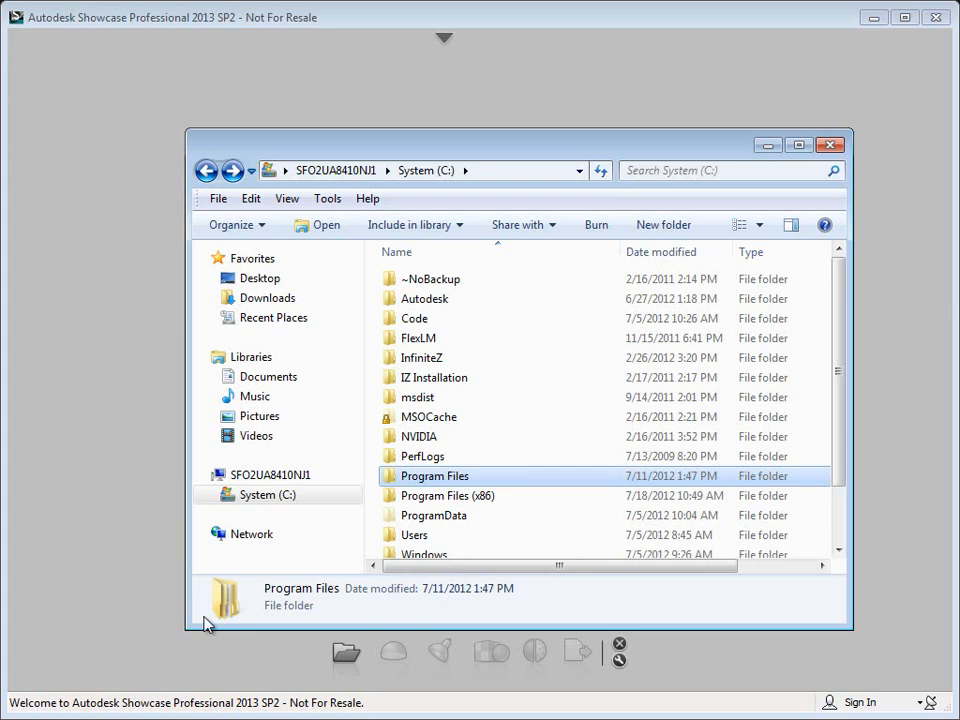
{"action": "mouse_move", "coordinate": [435, 247]}
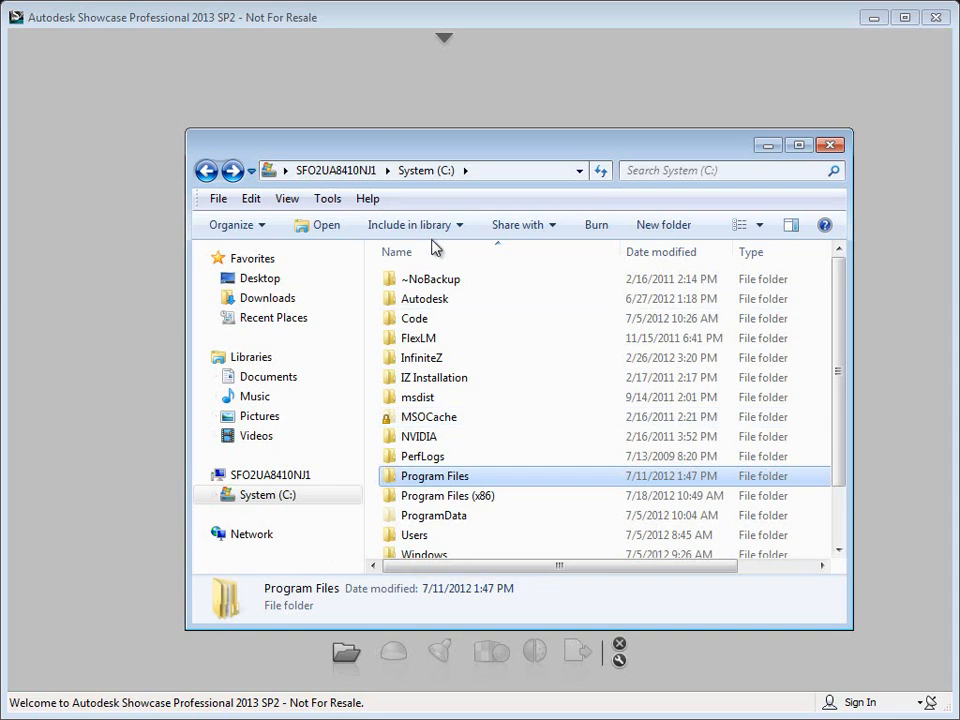
{"action": "mouse_move", "coordinate": [446, 492]}
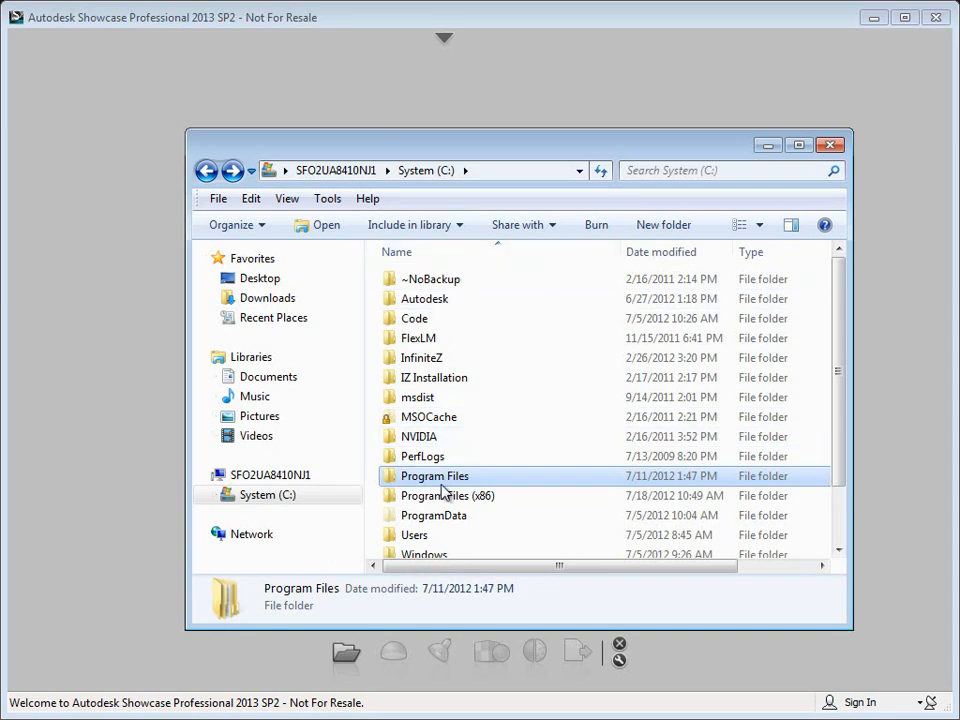
Browse to Program Files > Autodesk > ARPlugin and preview marker1.jpg and marker1.pdf
{"action": "double_click", "coordinate": [434, 475]}
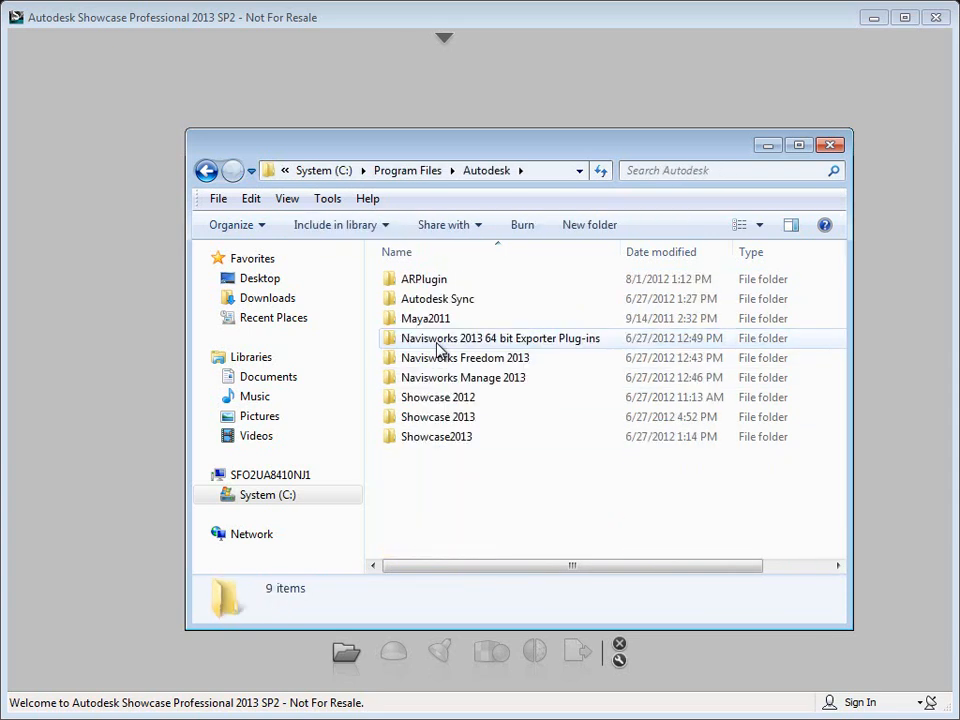
{"action": "double_click", "coordinate": [424, 278]}
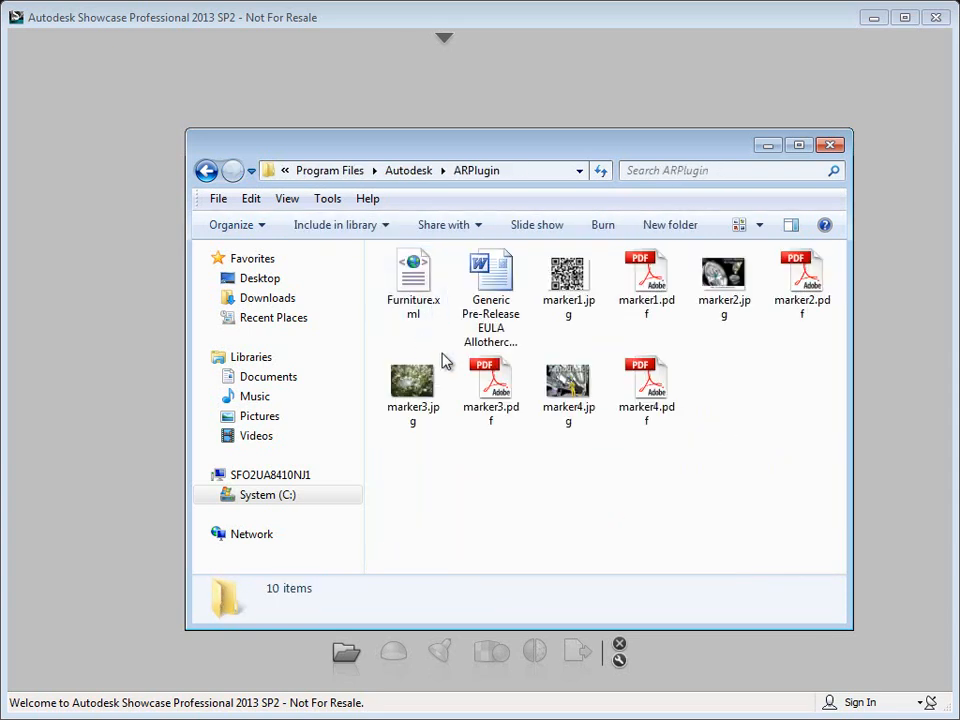
{"action": "left_click", "coordinate": [568, 280]}
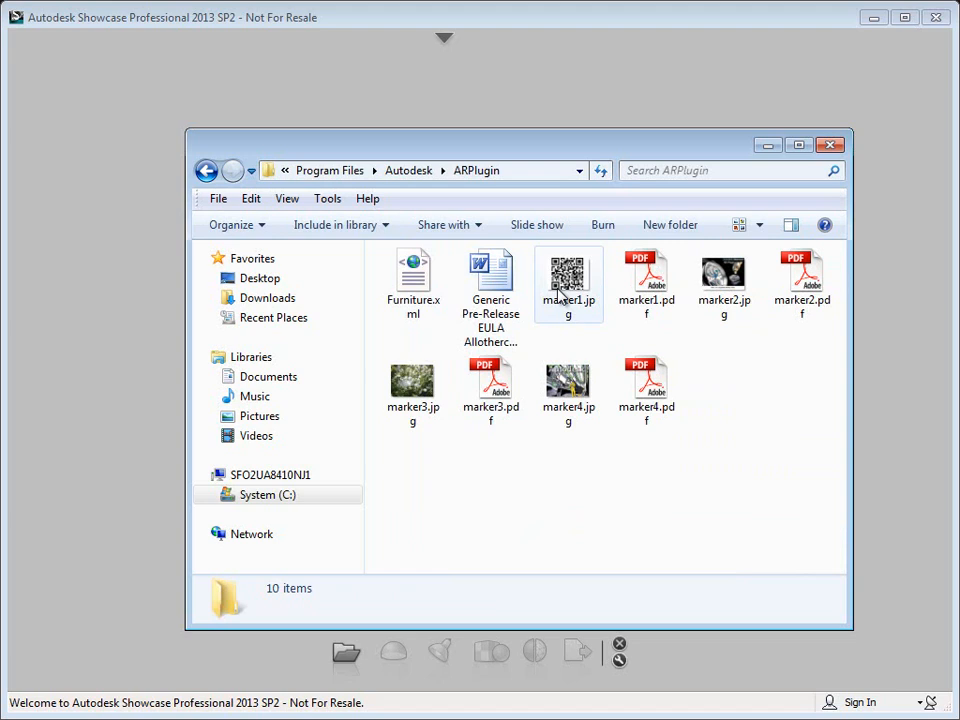
{"action": "left_click", "coordinate": [568, 280]}
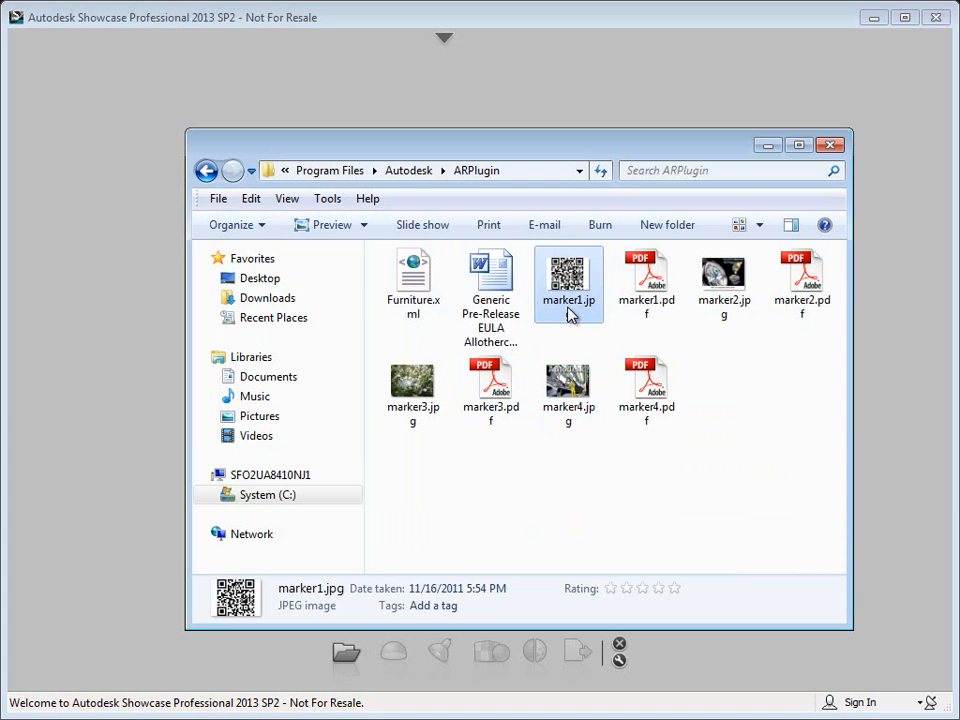
{"action": "left_click", "coordinate": [646, 280]}
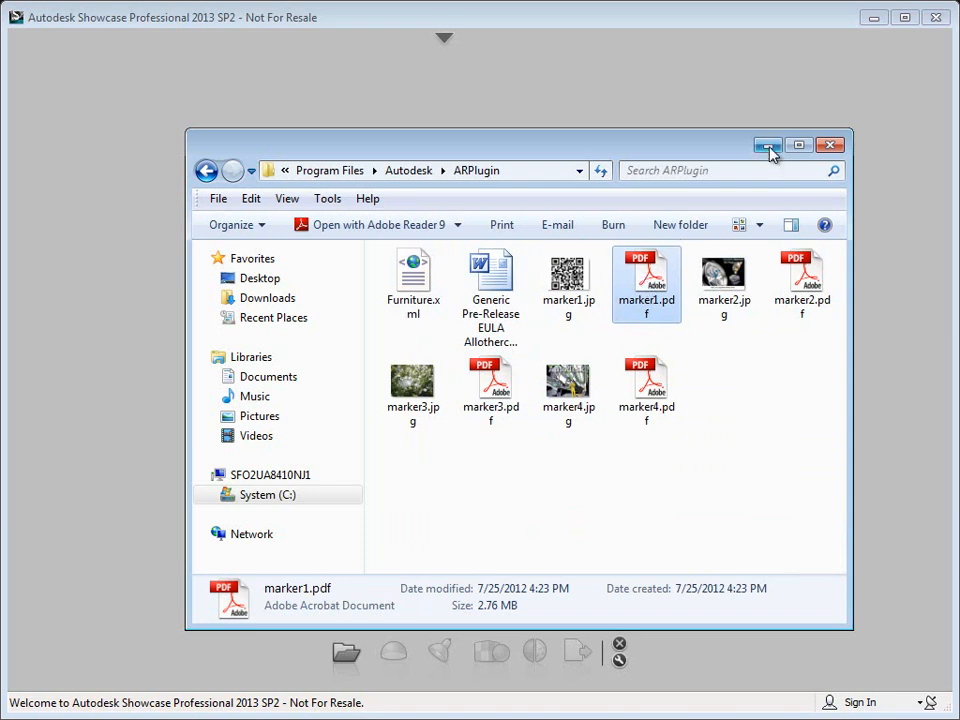
{"action": "mouse_move", "coordinate": [769, 145]}
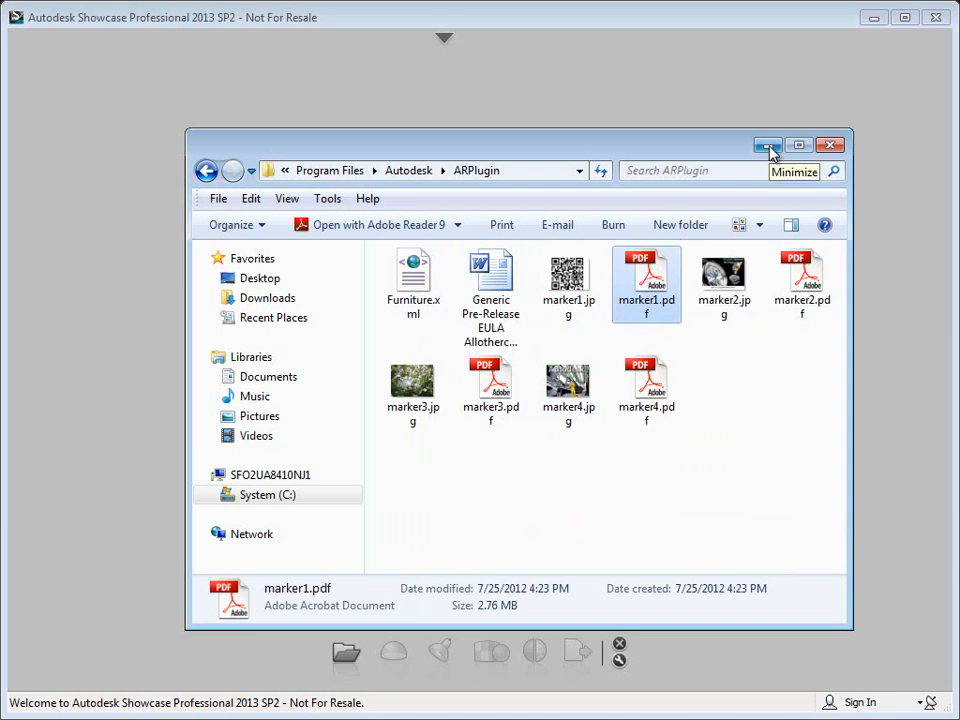
Minimize Explorer and reveal the Showcase menu bar above the Open File gallery
{"action": "left_click", "coordinate": [768, 145]}
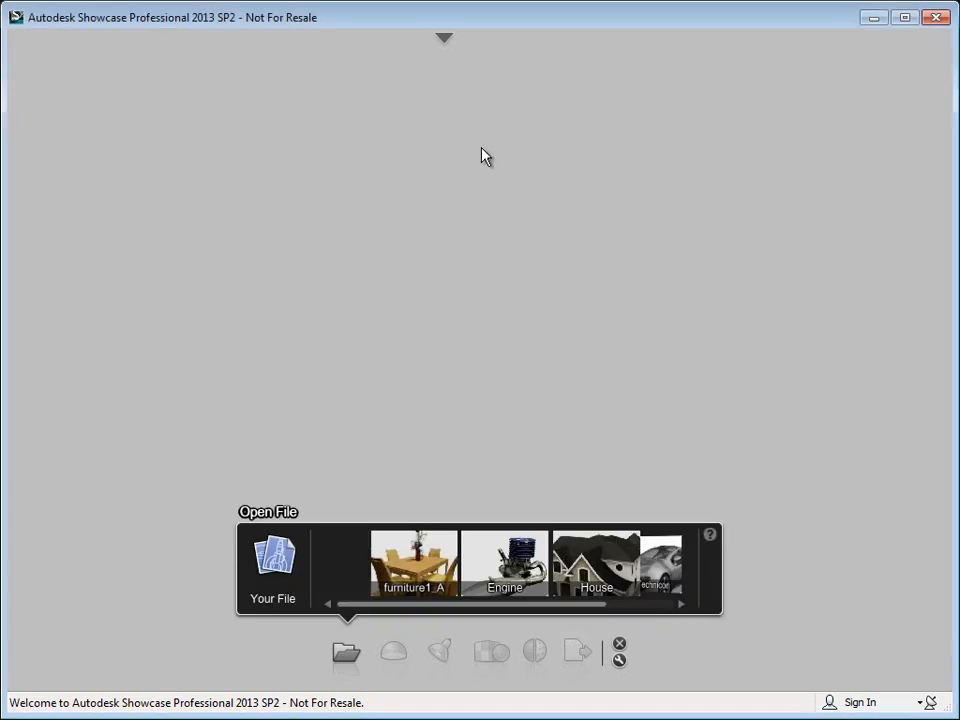
{"action": "mouse_move", "coordinate": [485, 262]}
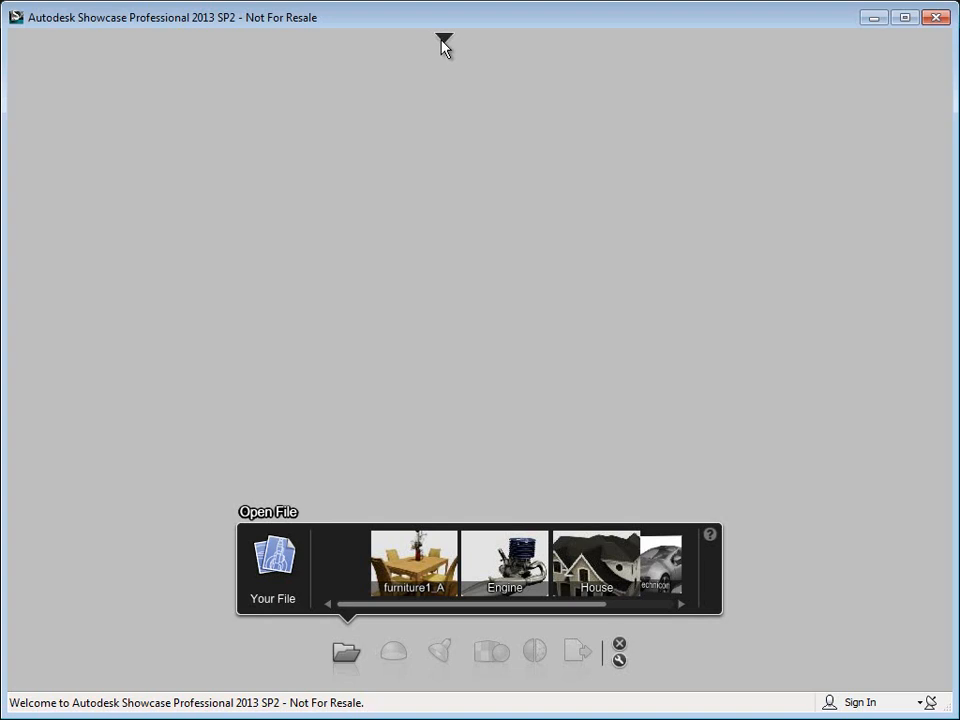
{"action": "left_click", "coordinate": [444, 42]}
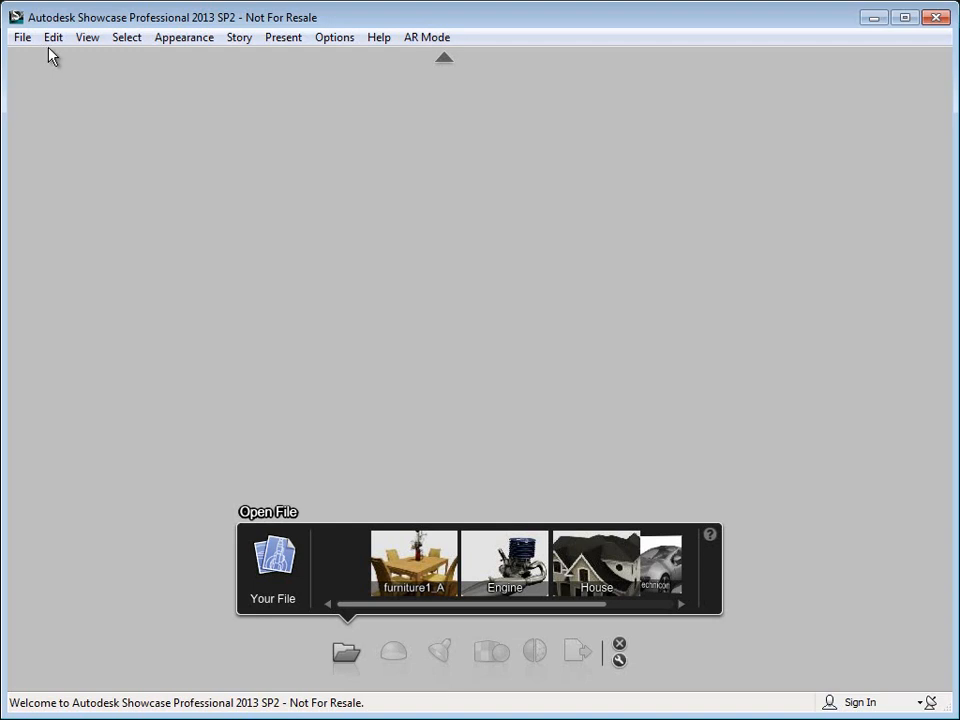
{"action": "mouse_move", "coordinate": [255, 113]}
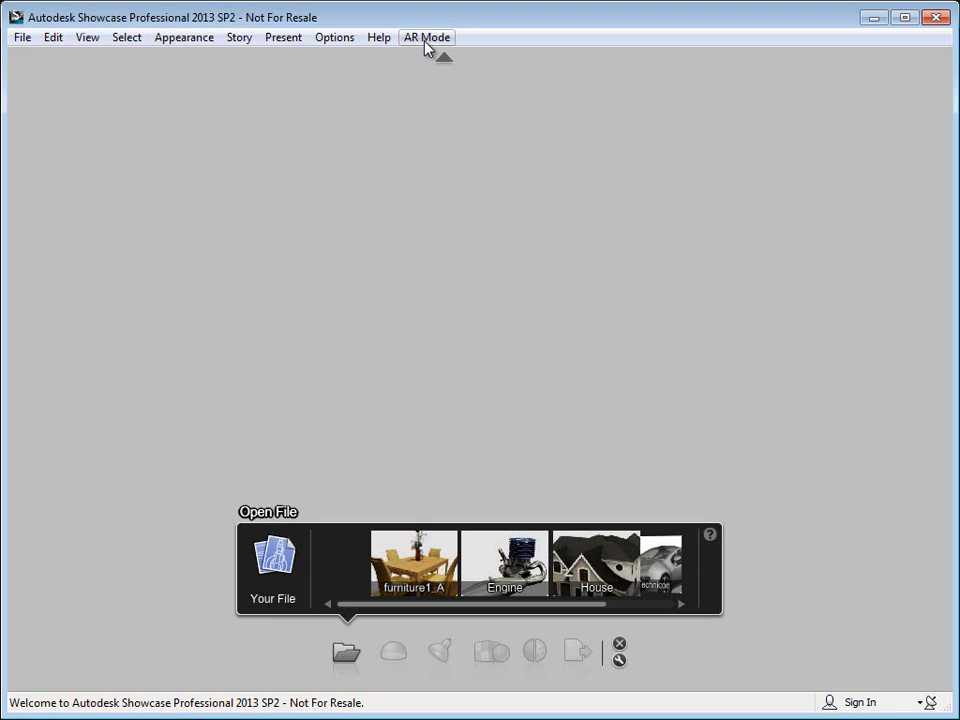
{"action": "left_click", "coordinate": [413, 562]}
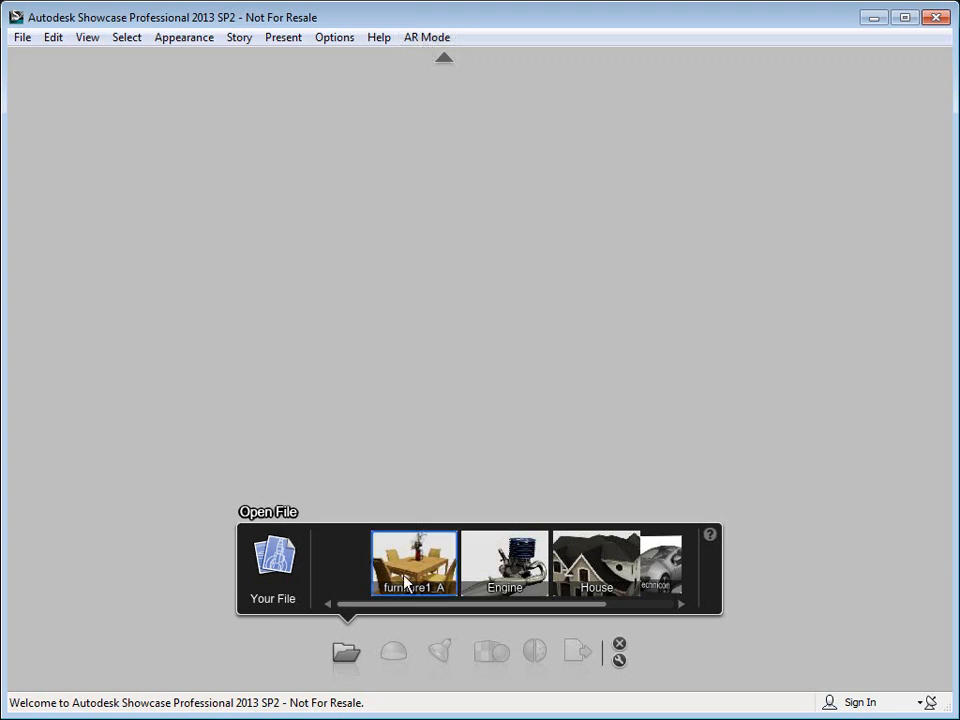
Open the furniture1_A sample scene and orbit around the dining set
{"action": "double_click", "coordinate": [413, 562]}
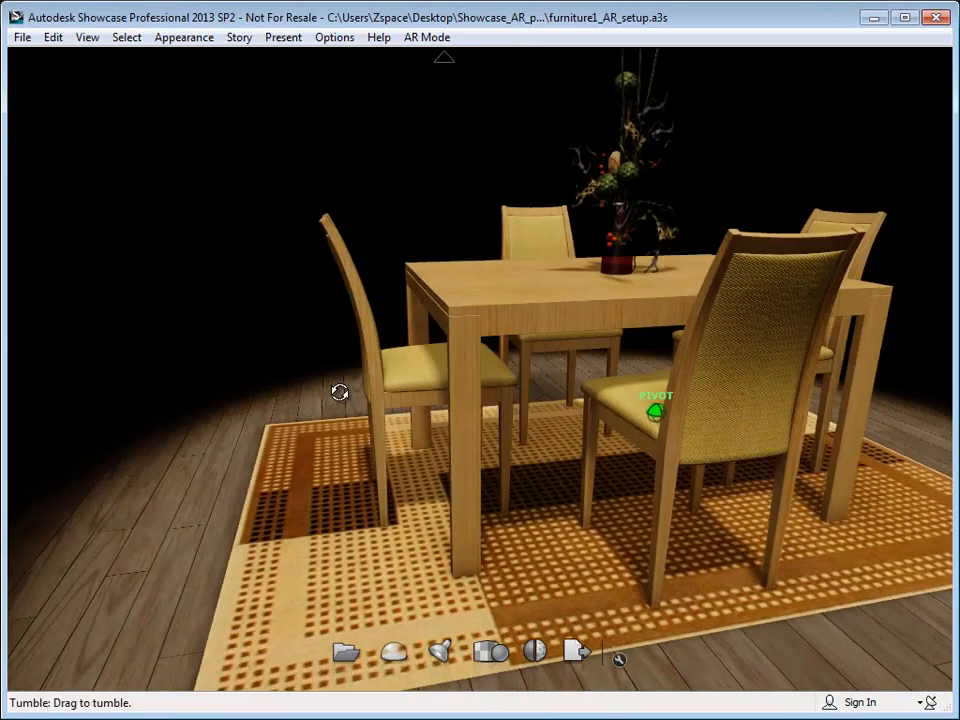
{"action": "left_click_drag", "start_coordinate": [340, 391], "coordinate": [510, 413]}
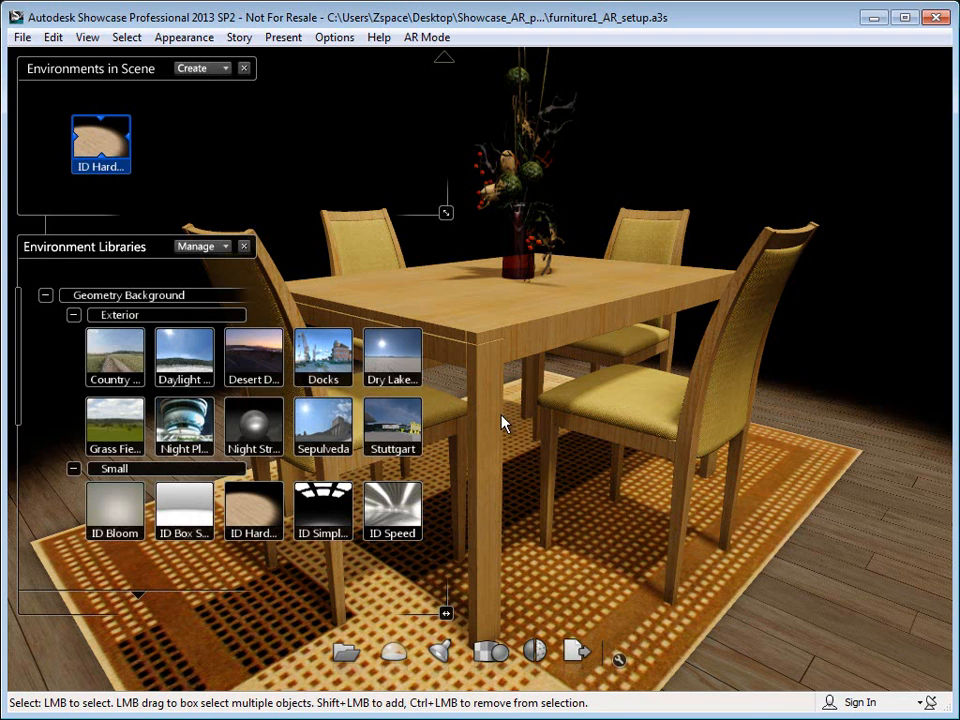
{"action": "mouse_move", "coordinate": [113, 357]}
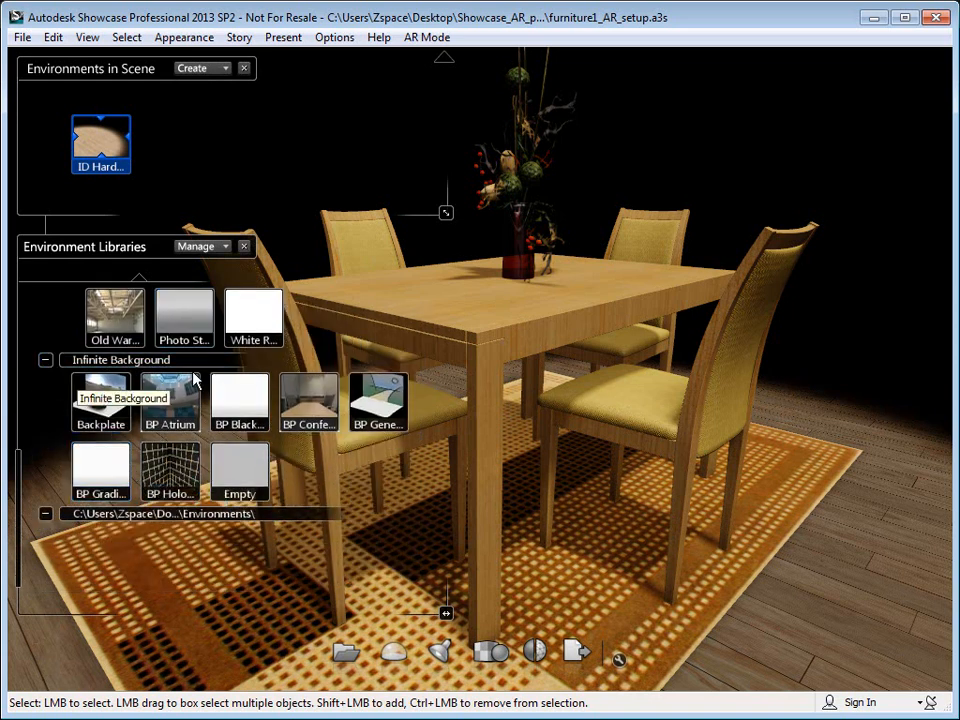
Apply the BP Conference Room environment from the Infinite Background library
{"action": "left_click", "coordinate": [240, 470]}
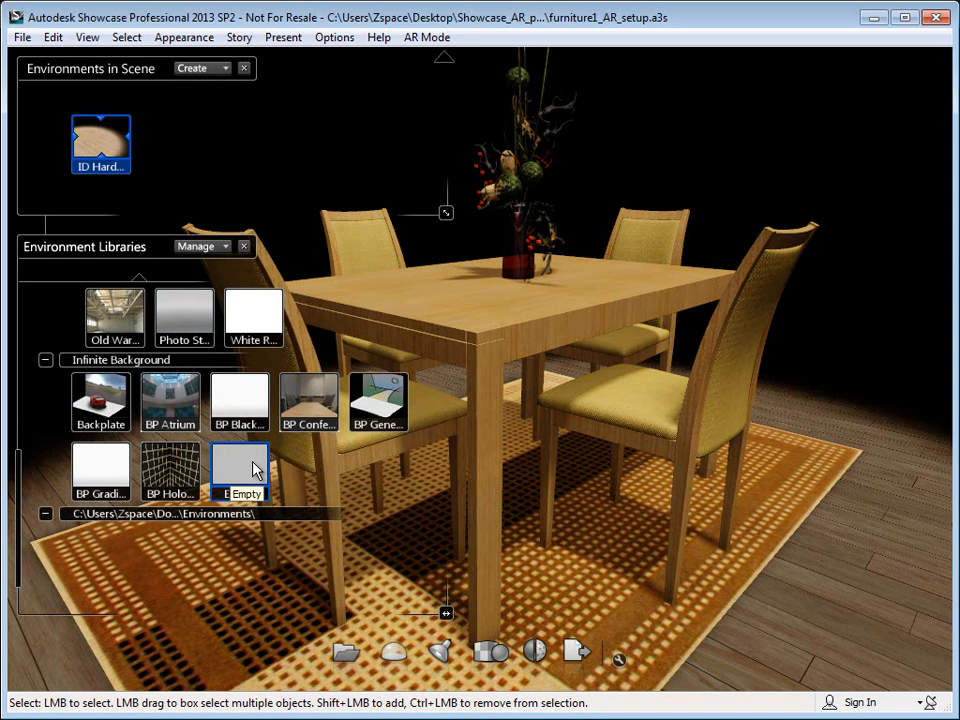
{"action": "mouse_move", "coordinate": [308, 403]}
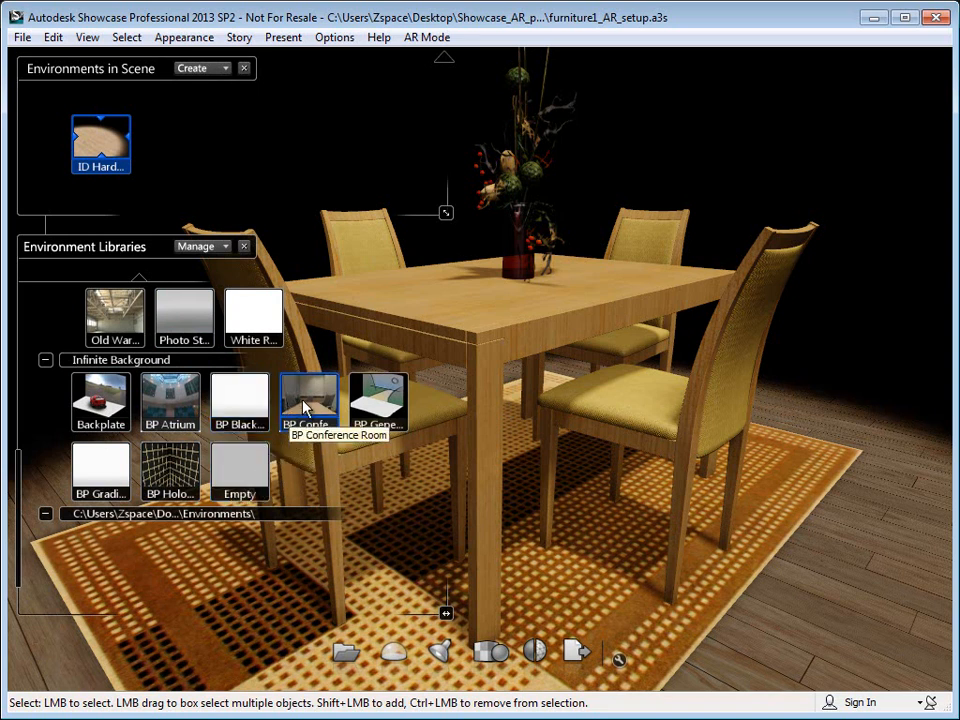
{"action": "double_click", "coordinate": [309, 400]}
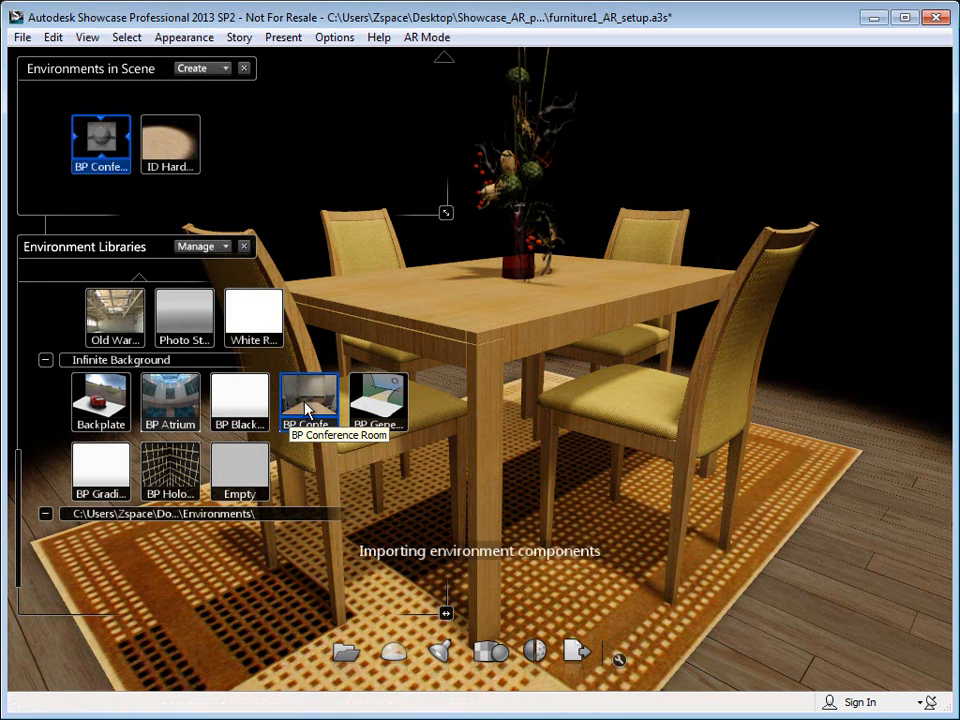
{"action": "left_click", "coordinate": [309, 400]}
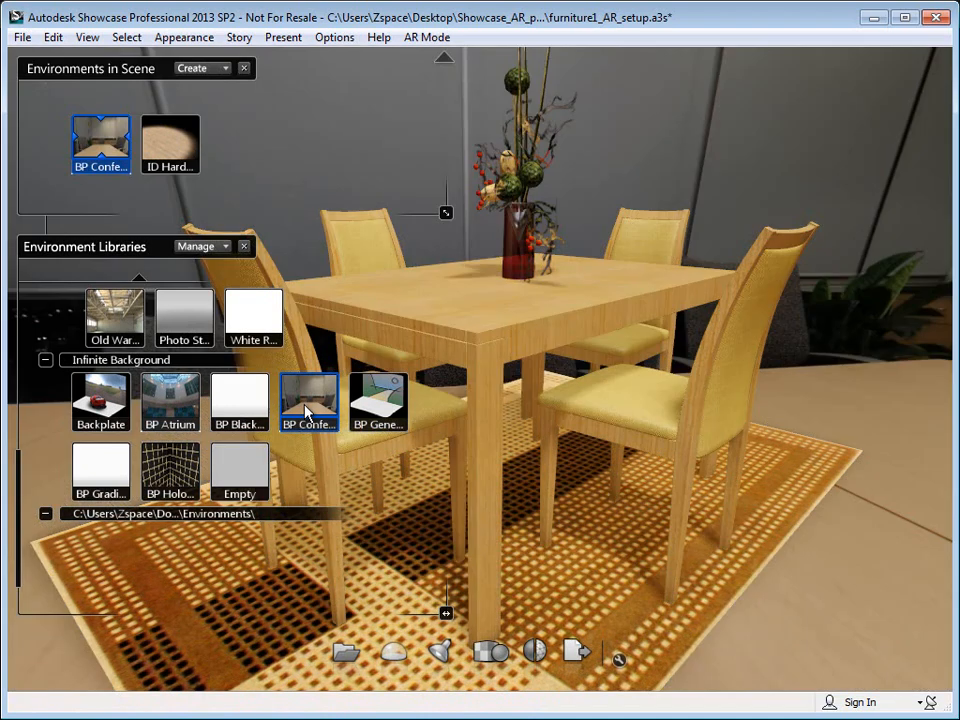
{"action": "left_click", "coordinate": [309, 401]}
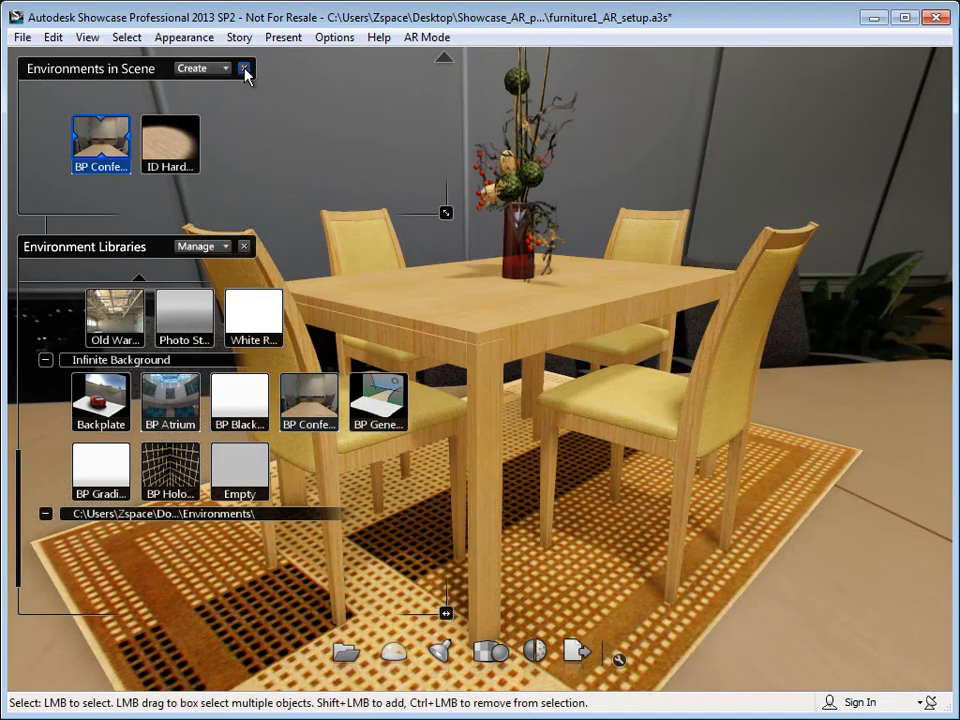
Group carpet, Table and flower_decor into a collapsed userGroup folder in the Organizer
{"action": "left_click", "coordinate": [245, 68]}
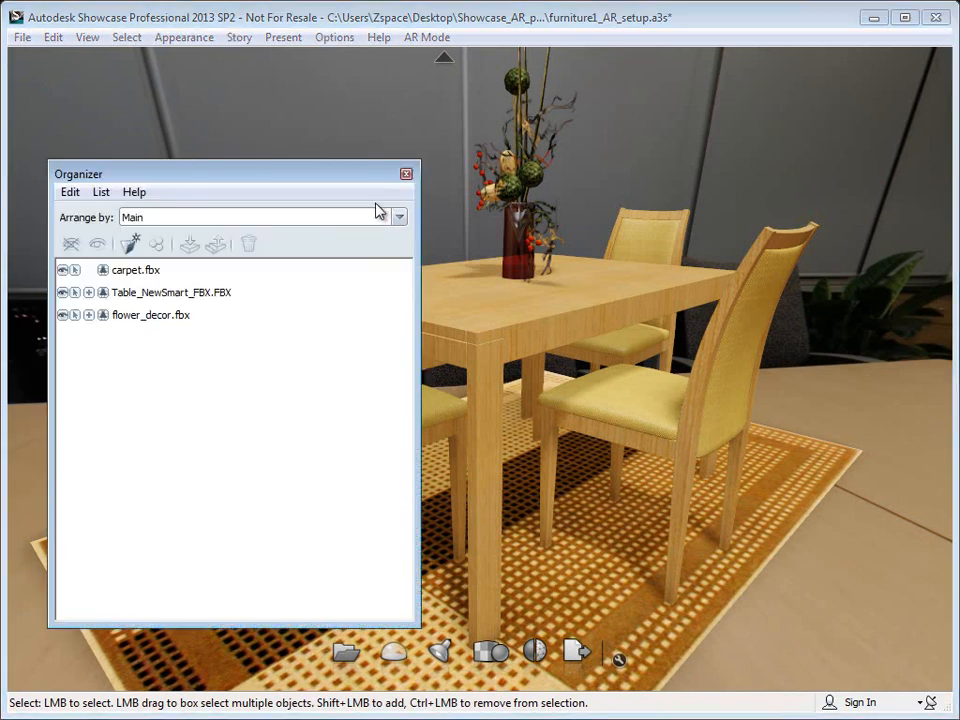
{"action": "left_click_drag", "start_coordinate": [230, 173], "coordinate": [237, 181]}
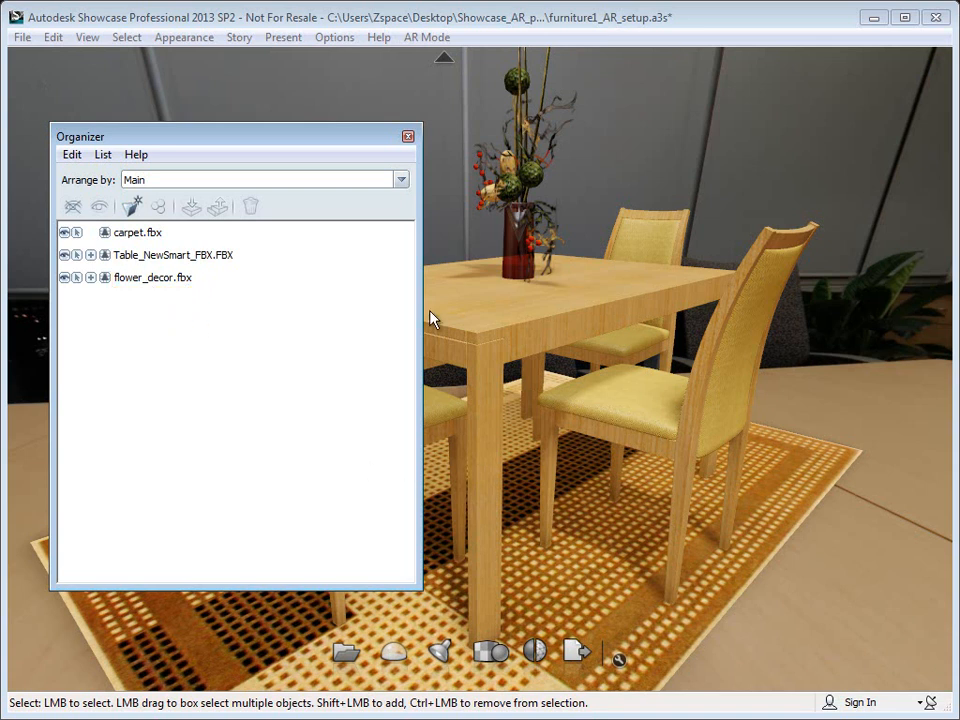
{"action": "mouse_move", "coordinate": [687, 487]}
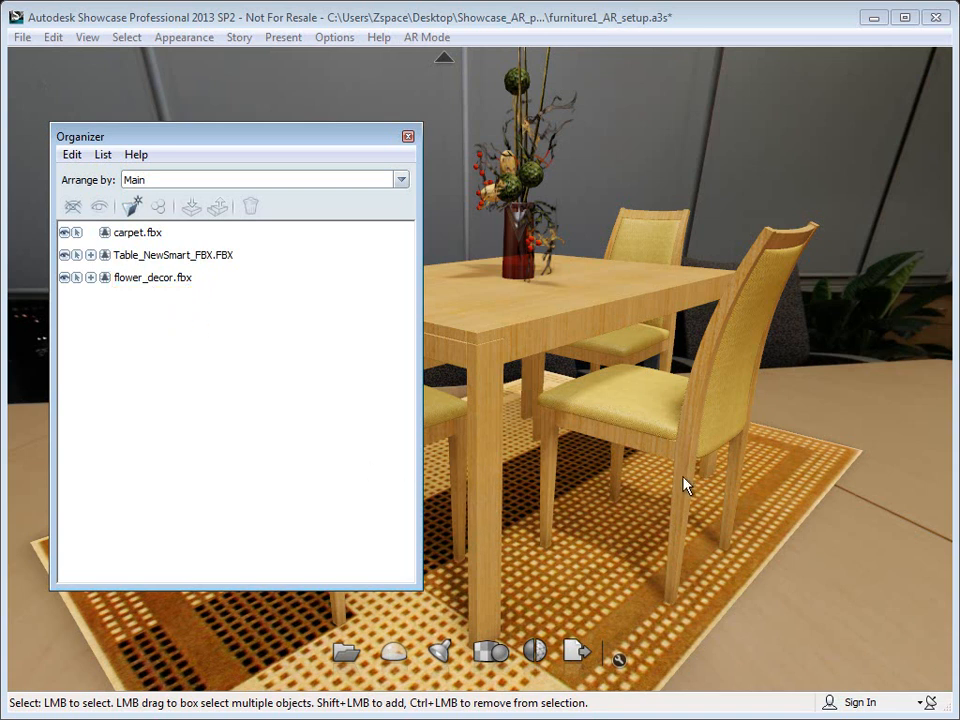
{"action": "left_click", "coordinate": [138, 232]}
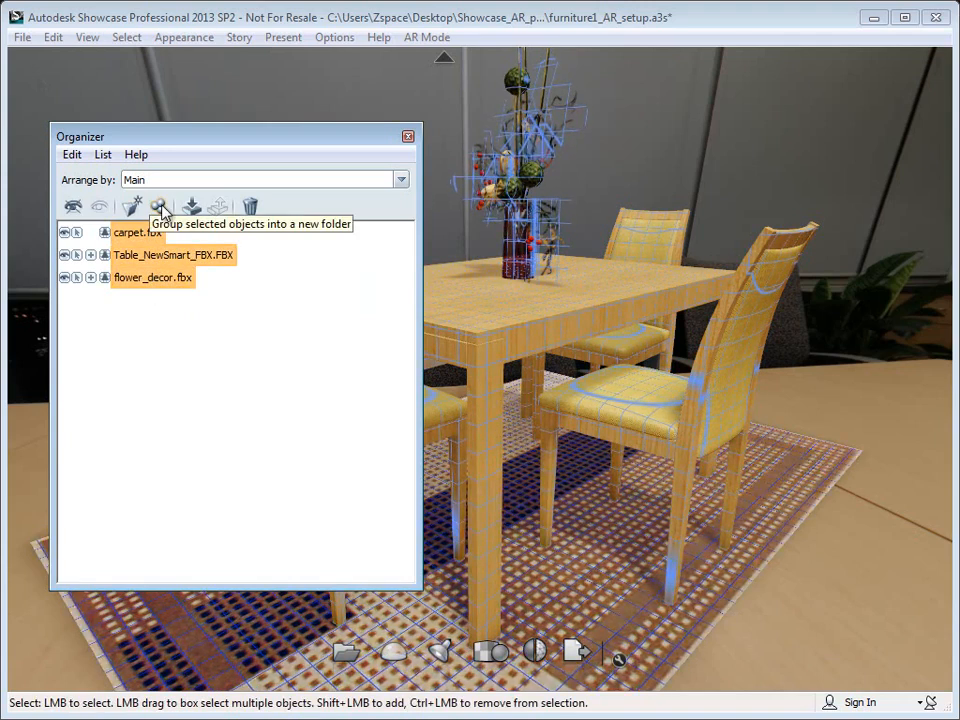
{"action": "left_click", "coordinate": [159, 206]}
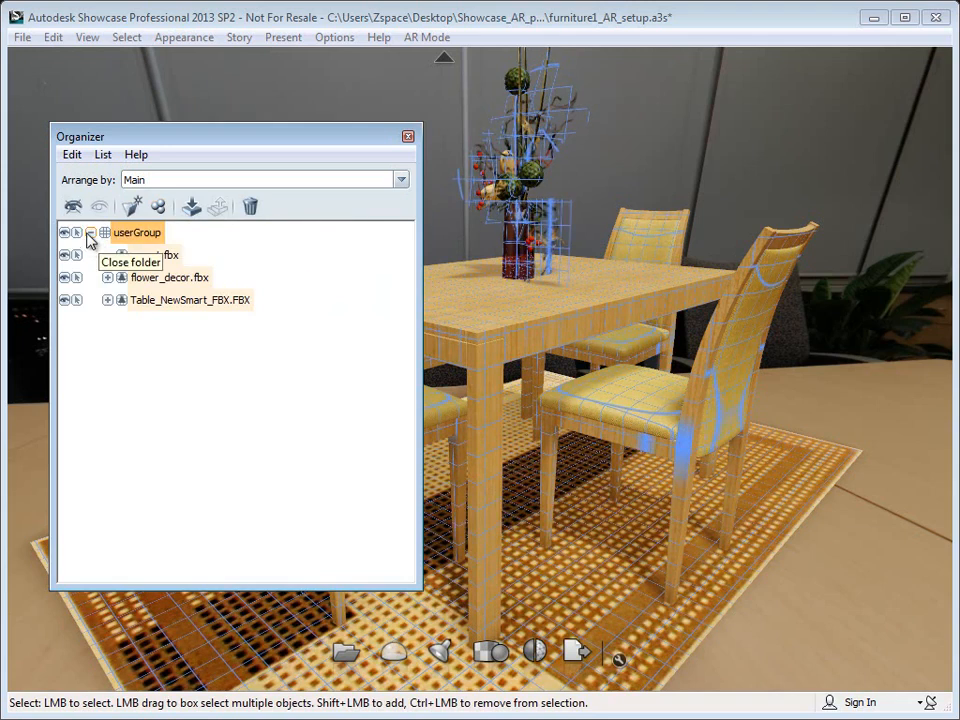
{"action": "left_click", "coordinate": [90, 232]}
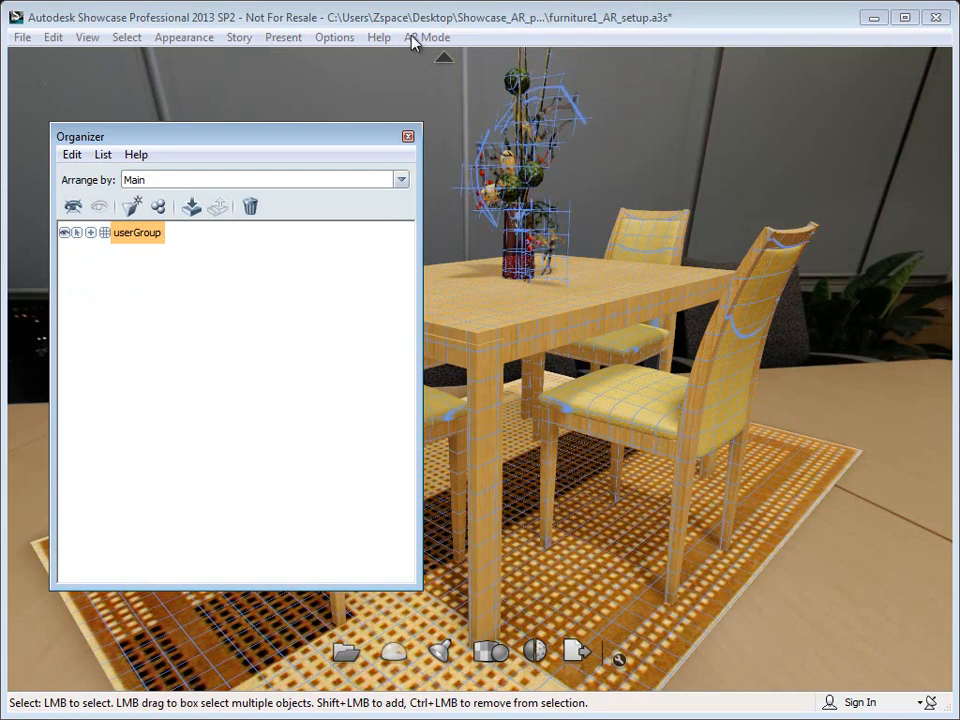
Open AR Mode > Marker Setup and start adding a new marker
{"action": "left_click", "coordinate": [427, 37]}
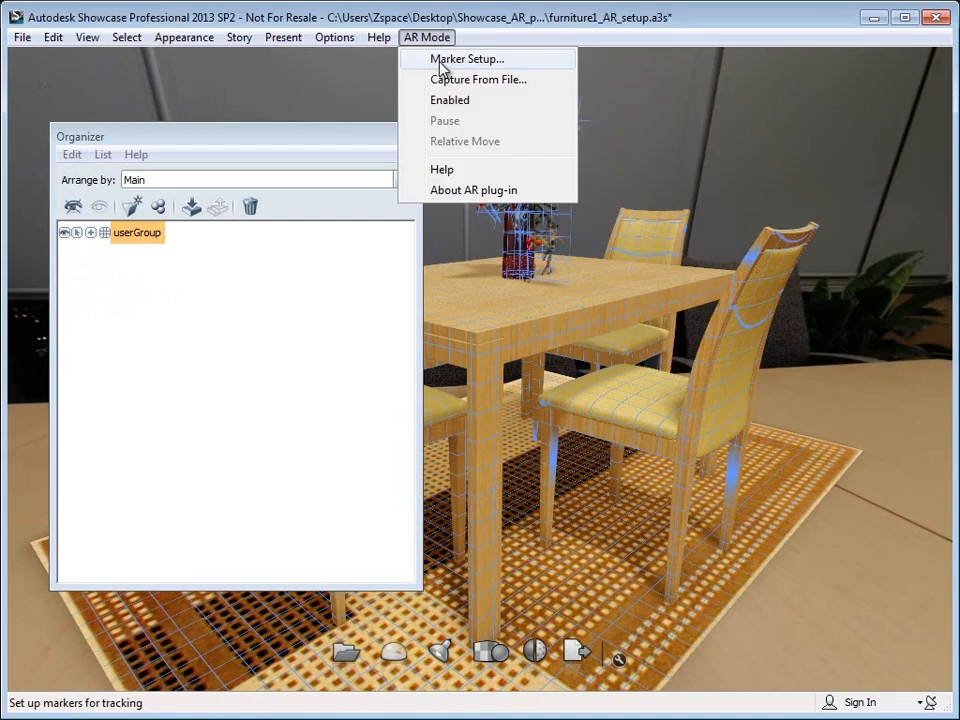
{"action": "left_click", "coordinate": [466, 58]}
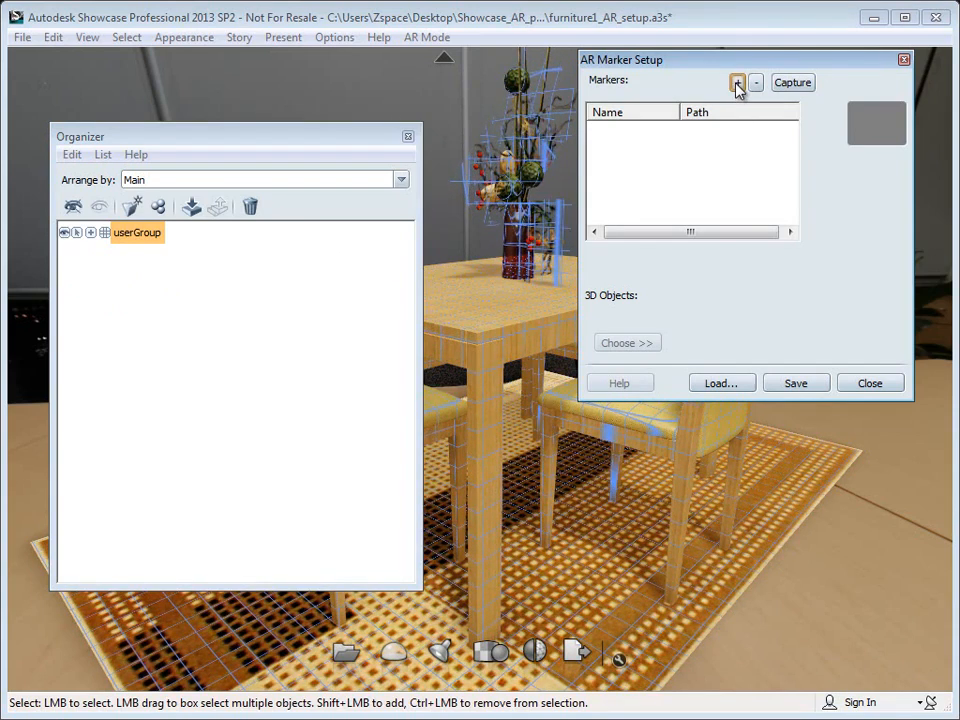
{"action": "left_click", "coordinate": [737, 82]}
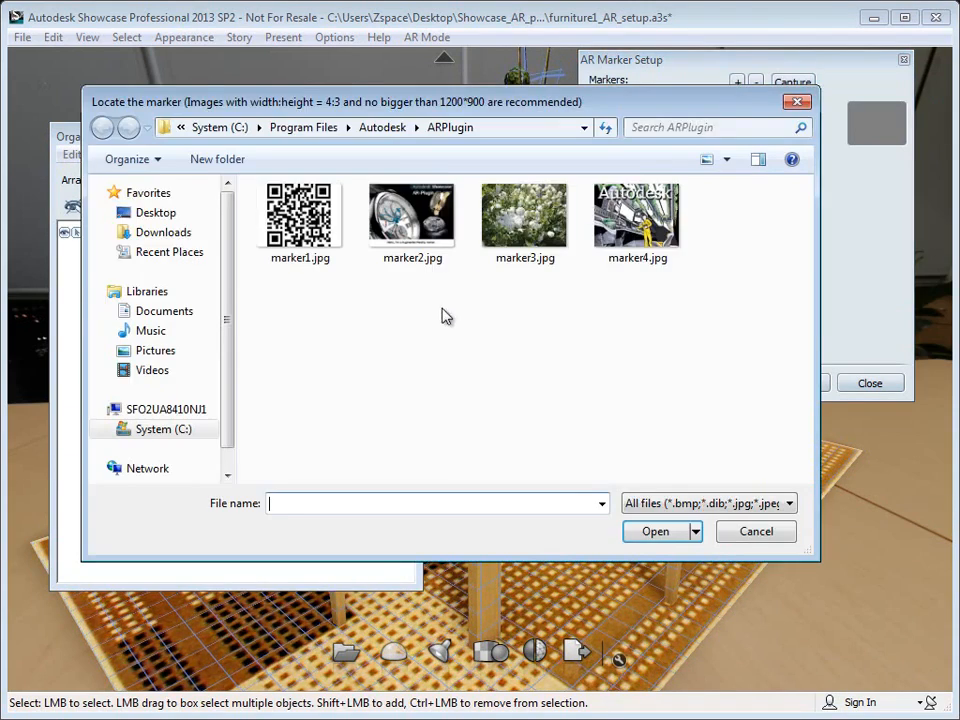
Load marker1.jpg from the ARPlugin folder as the tracking marker
{"action": "left_click", "coordinate": [300, 215]}
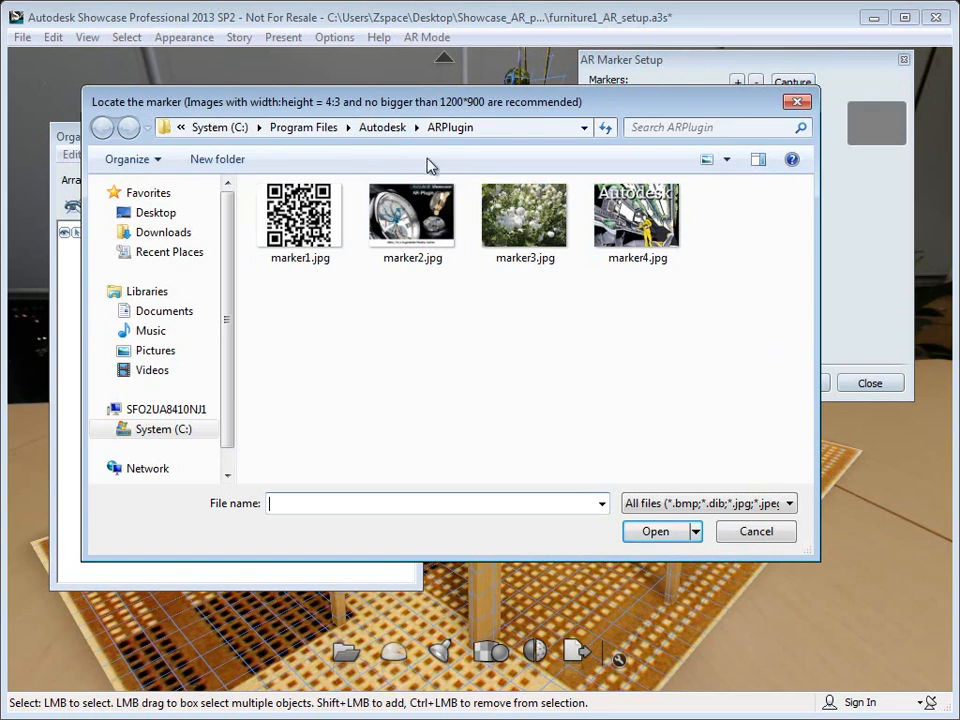
{"action": "left_click", "coordinate": [299, 213]}
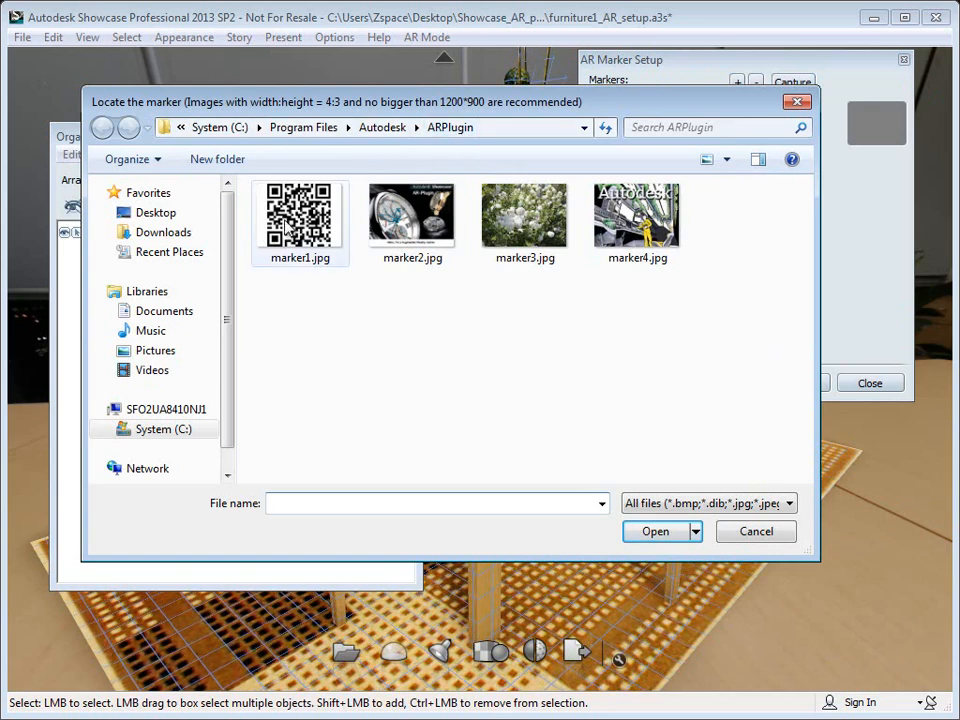
{"action": "left_click", "coordinate": [299, 215]}
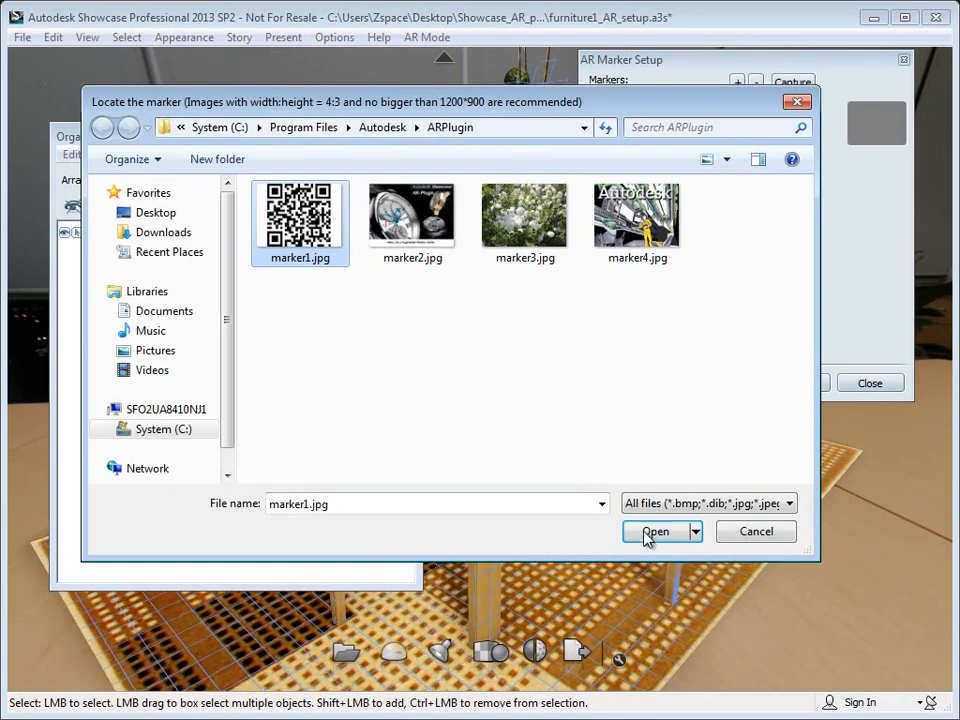
{"action": "left_click", "coordinate": [655, 531]}
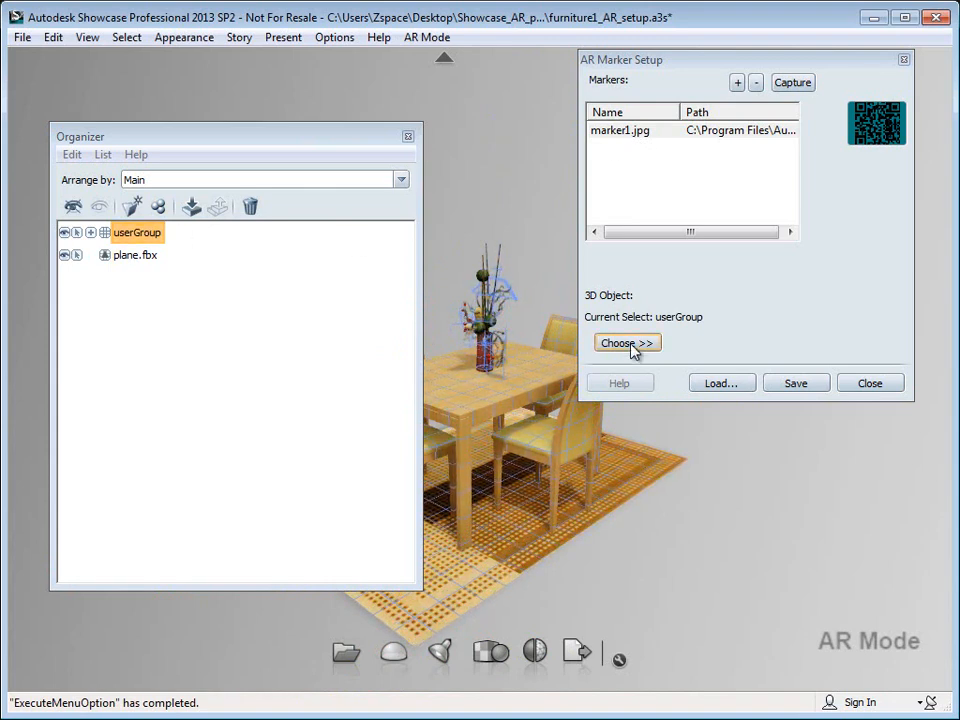
Link userGroup to marker1 with Add Selection To, then close Marker Setup
{"action": "left_click", "coordinate": [627, 343]}
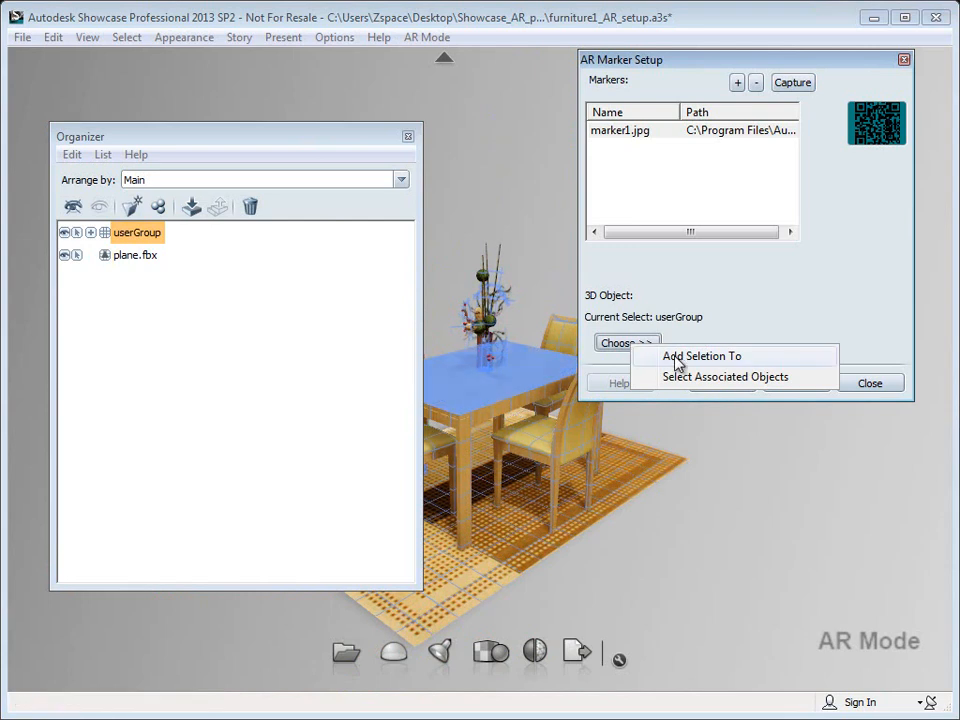
{"action": "left_click", "coordinate": [703, 356]}
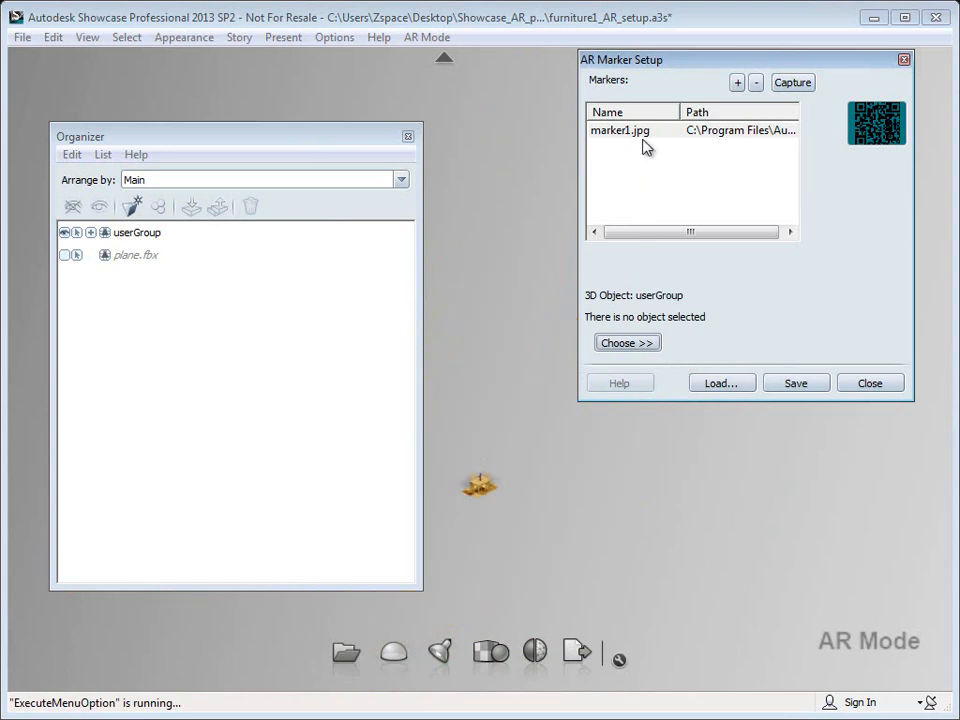
{"action": "left_click", "coordinate": [64, 254]}
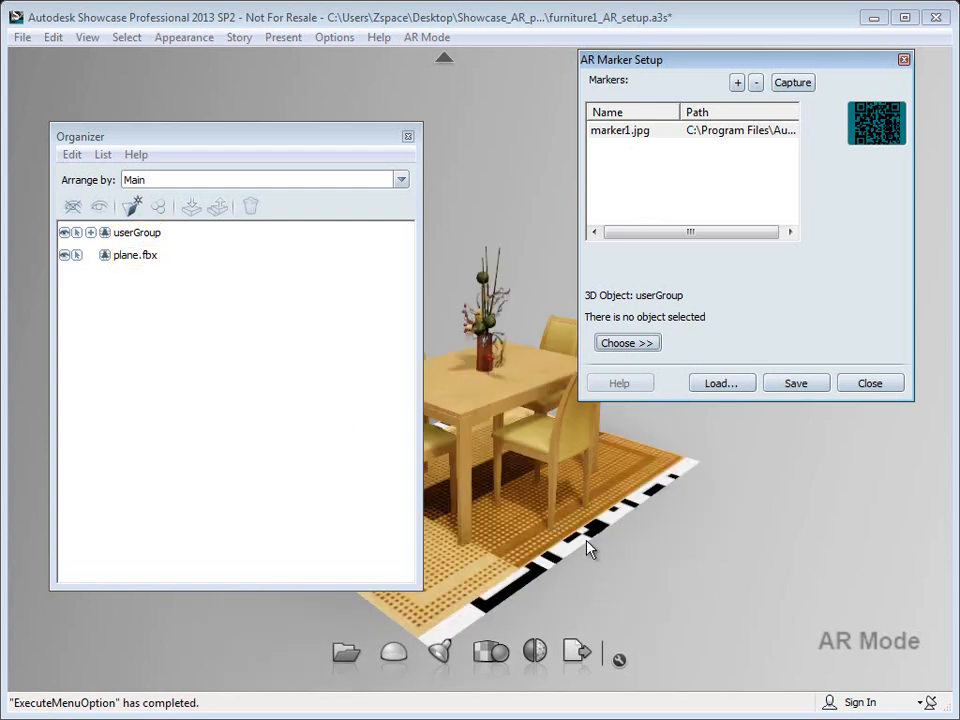
{"action": "mouse_move", "coordinate": [408, 400]}
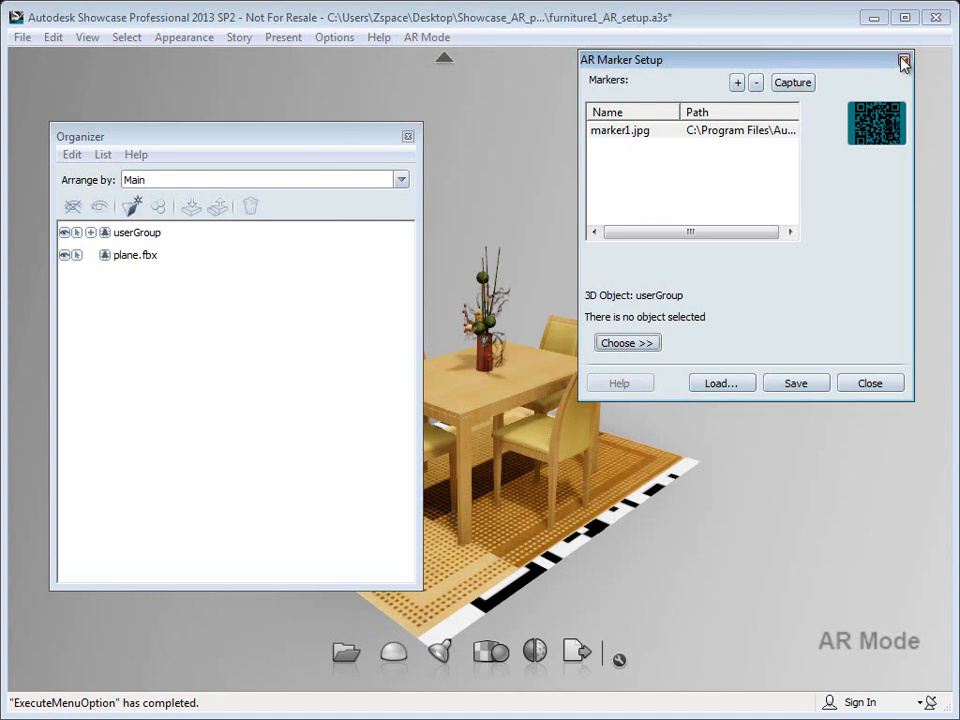
{"action": "left_click", "coordinate": [903, 60]}
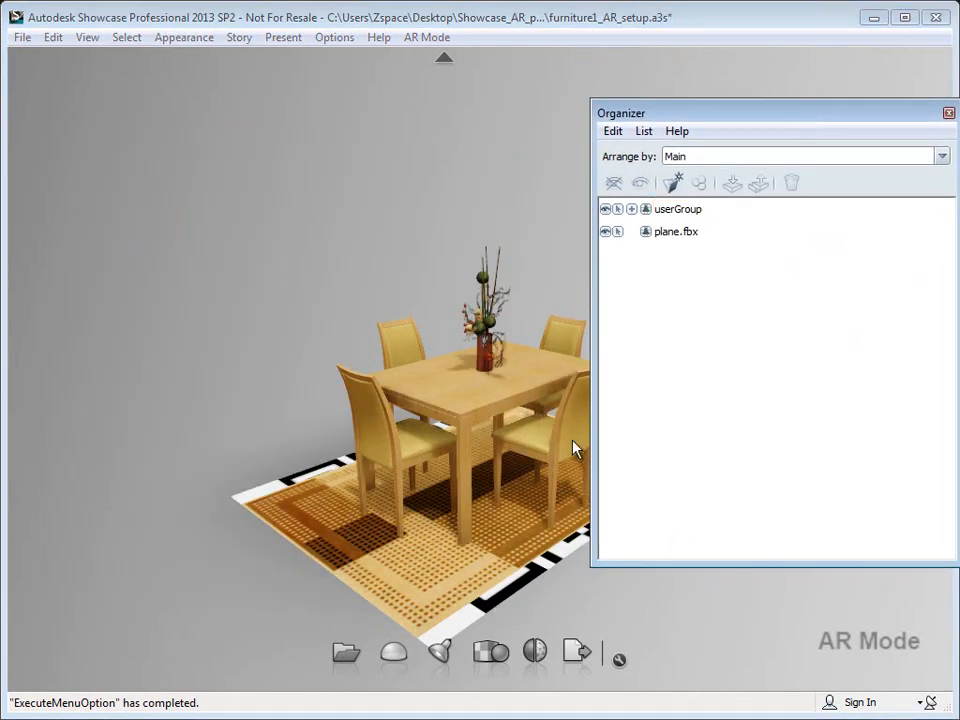
{"action": "mouse_move", "coordinate": [527, 587]}
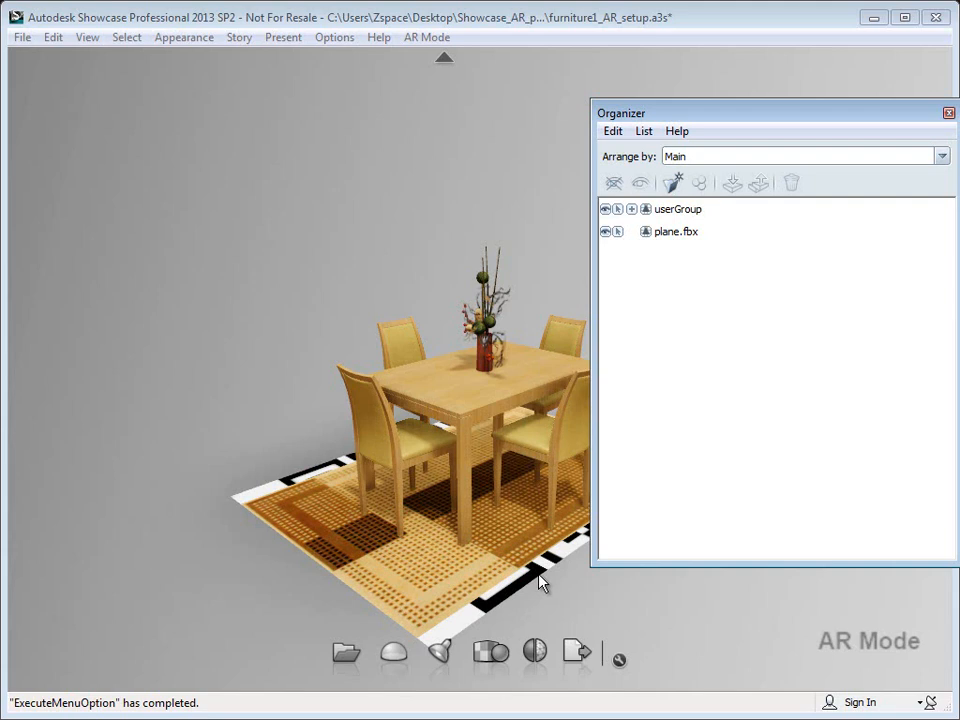
Select userGroup, show its transform handles, and close the Organizer
{"action": "left_click", "coordinate": [678, 209]}
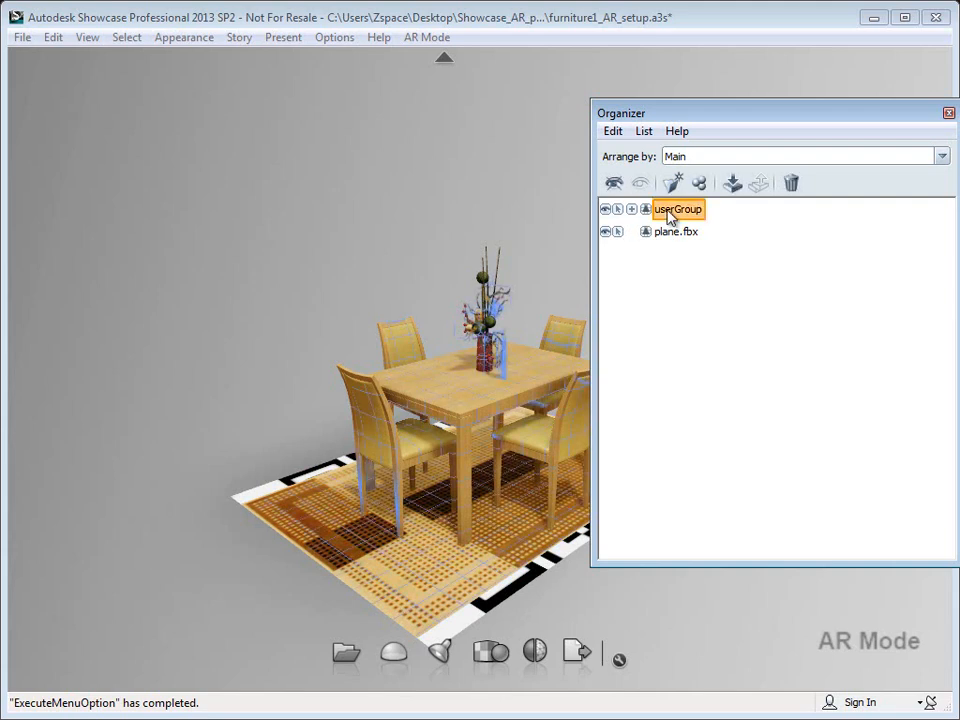
{"action": "left_click", "coordinate": [53, 37]}
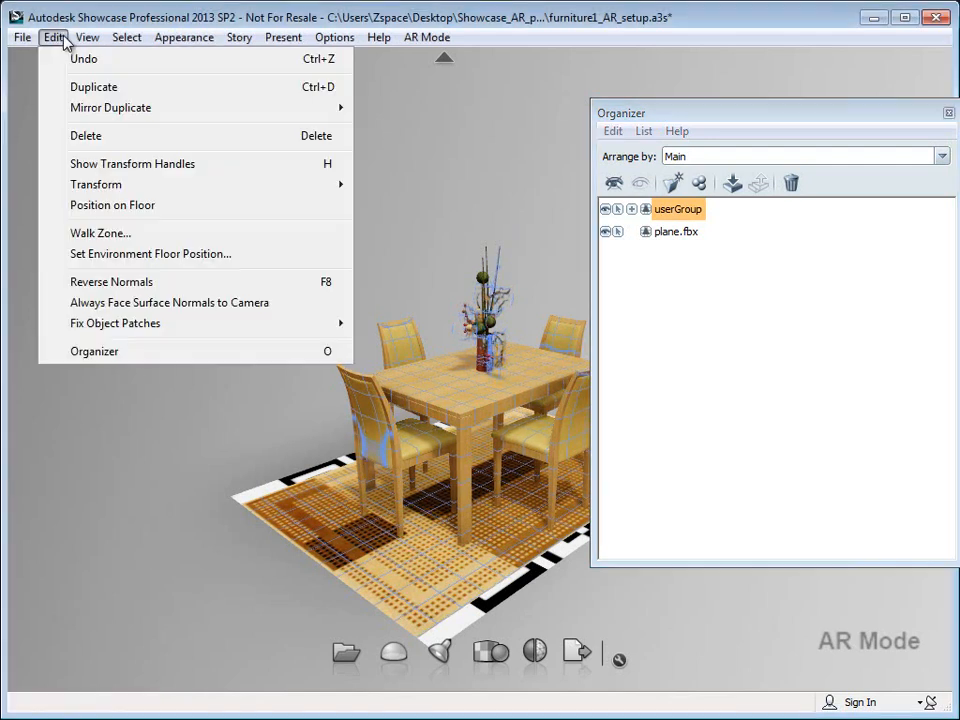
{"action": "left_click", "coordinate": [132, 163]}
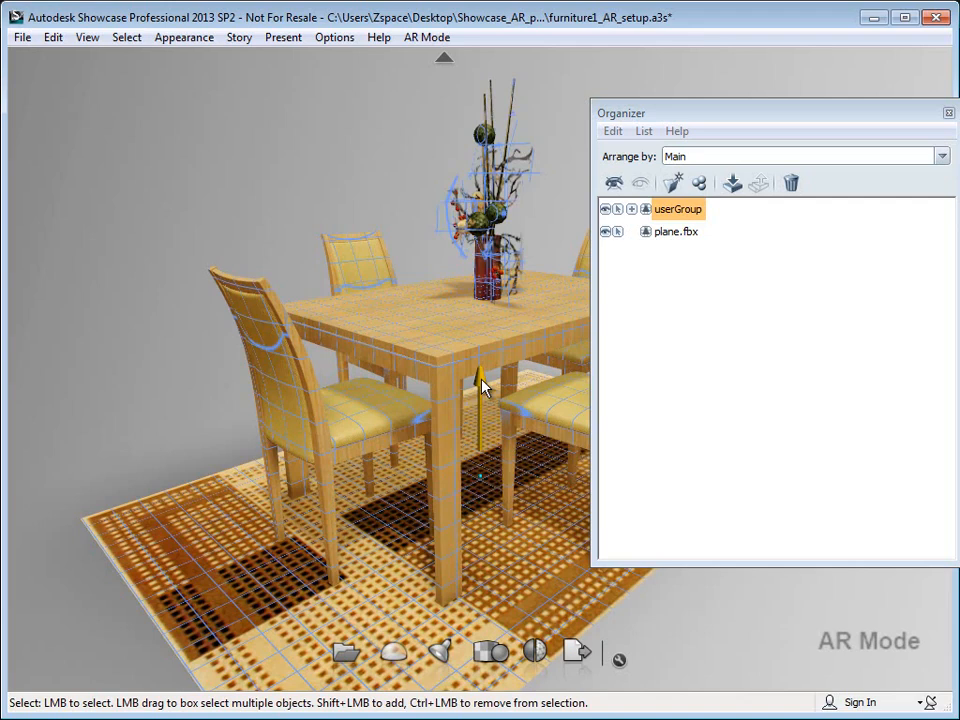
{"action": "left_click", "coordinate": [480, 480]}
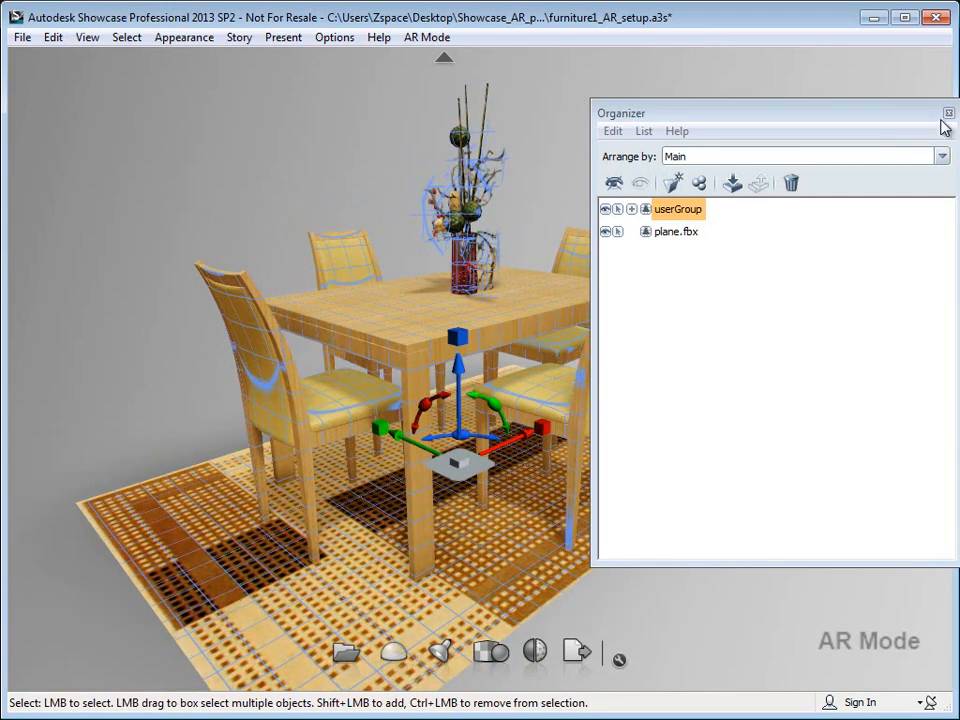
{"action": "left_click", "coordinate": [948, 112]}
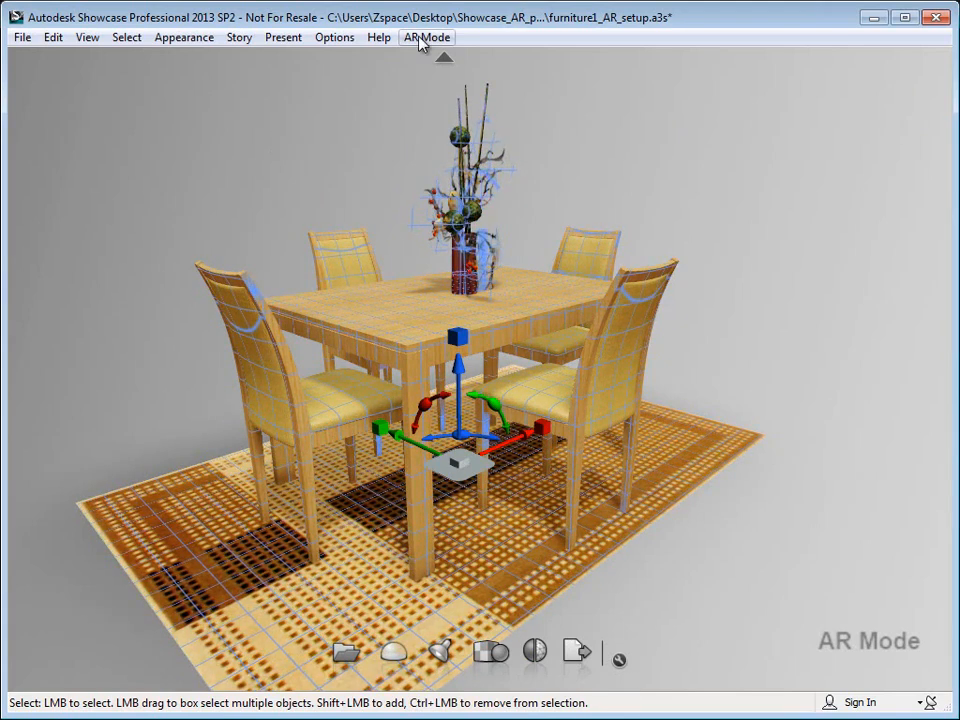
{"action": "left_click", "coordinate": [426, 37]}
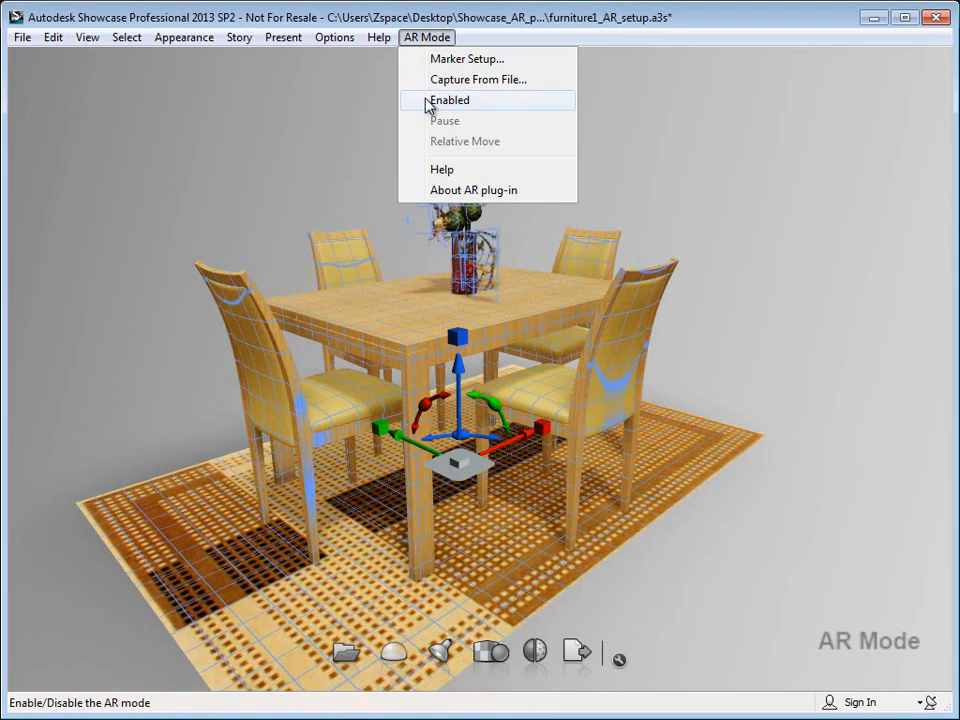
{"action": "mouse_move", "coordinate": [478, 79]}
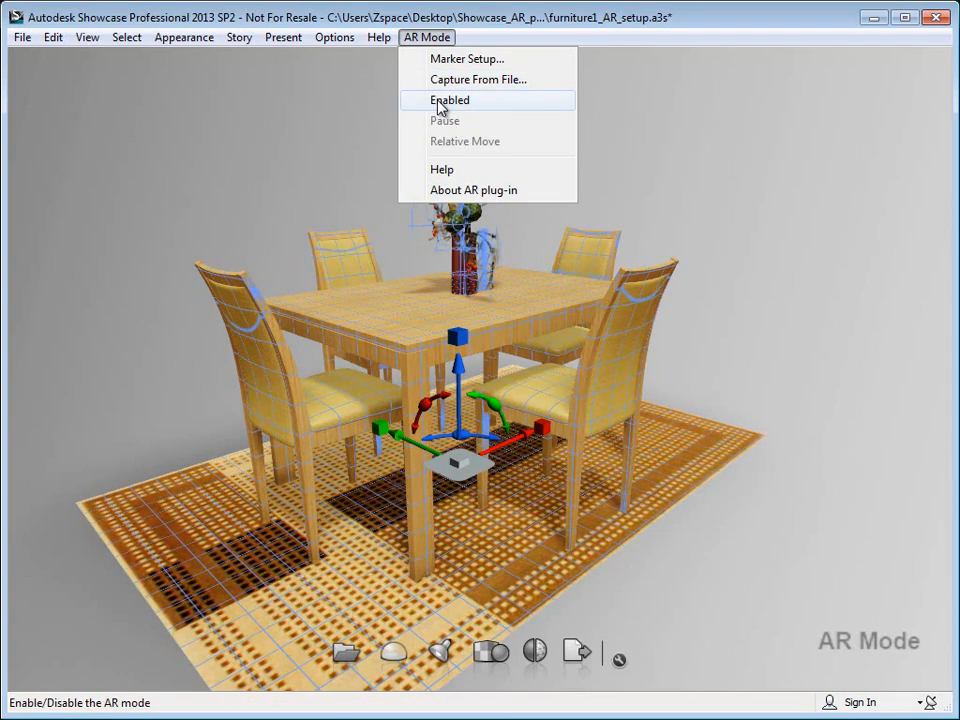
Enable AR Mode and accept the AR Plugin notice to show the webcam overlay
{"action": "left_click", "coordinate": [450, 100]}
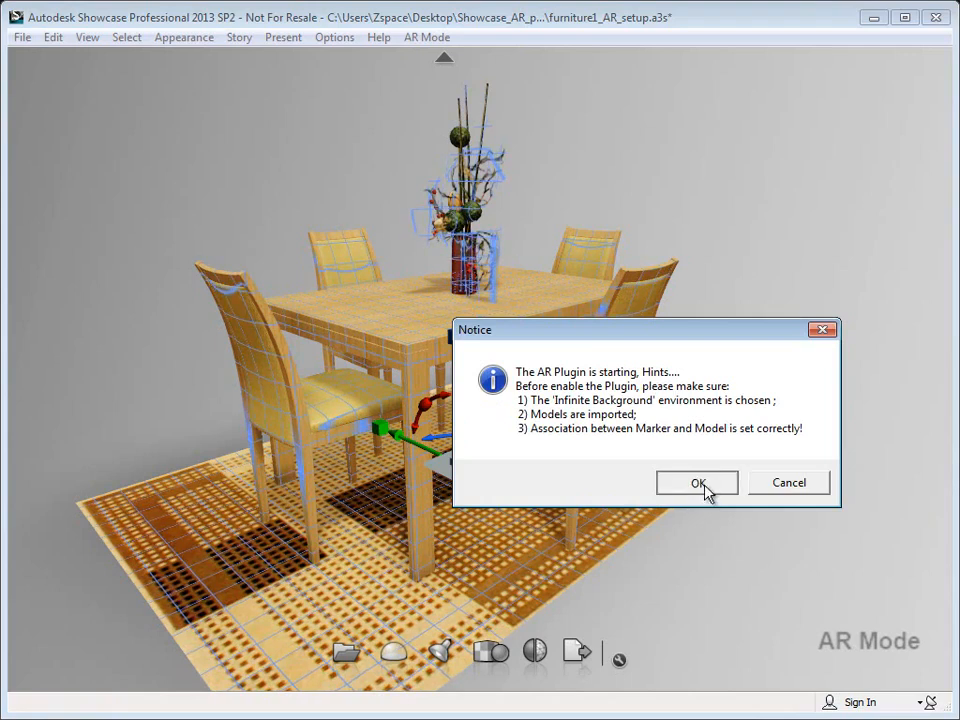
{"action": "left_click", "coordinate": [697, 482]}
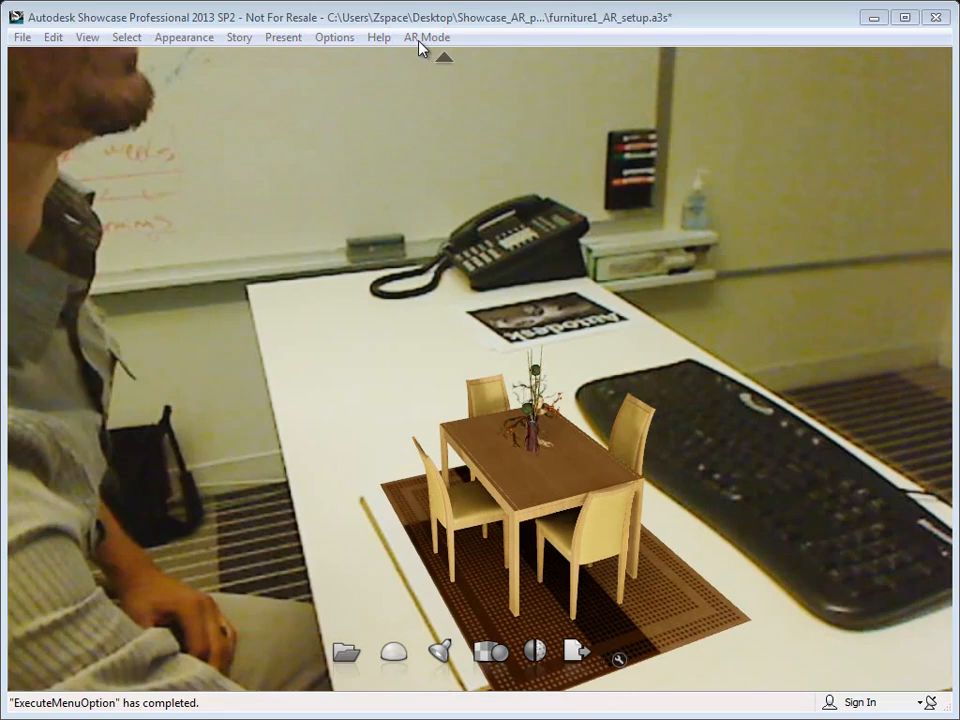
Pause live AR tracking from the AR Mode menu
{"action": "left_click", "coordinate": [426, 37]}
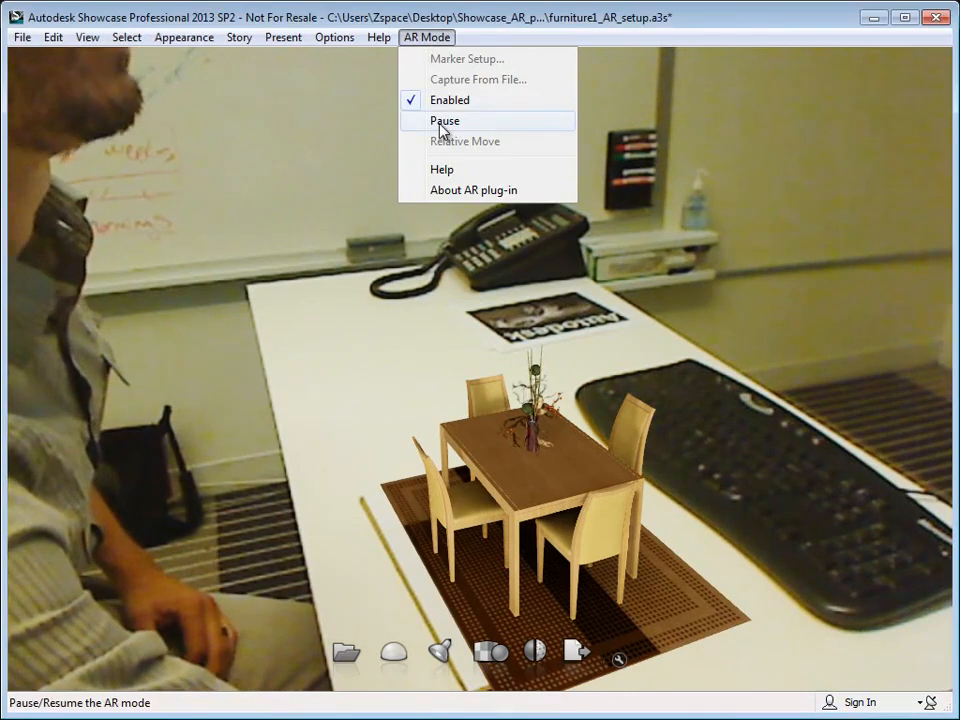
{"action": "left_click", "coordinate": [444, 120]}
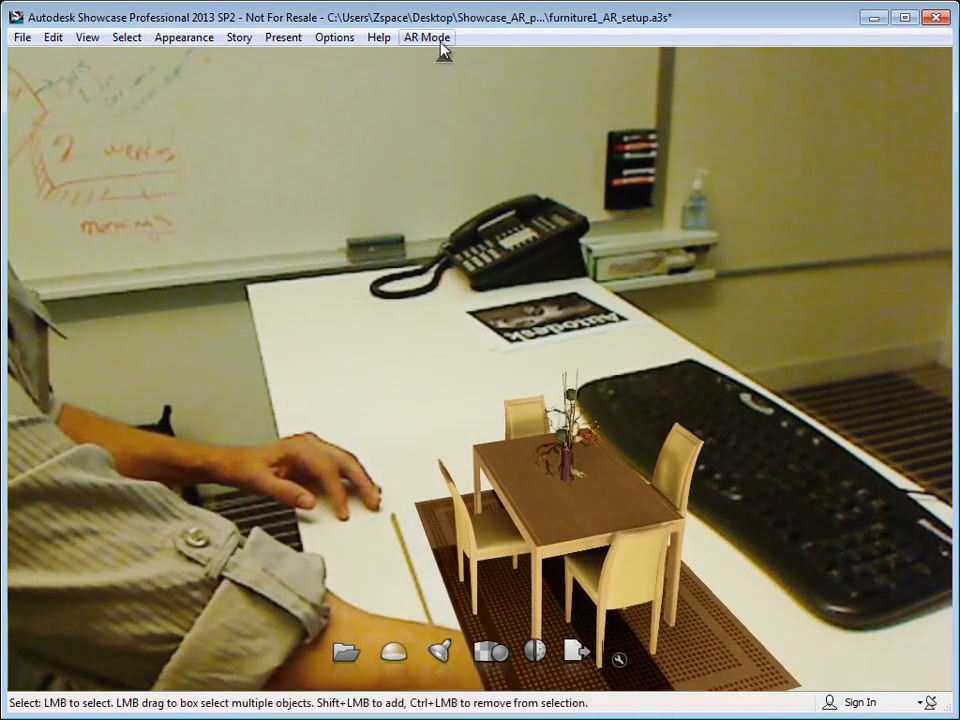
{"action": "left_click", "coordinate": [426, 37]}
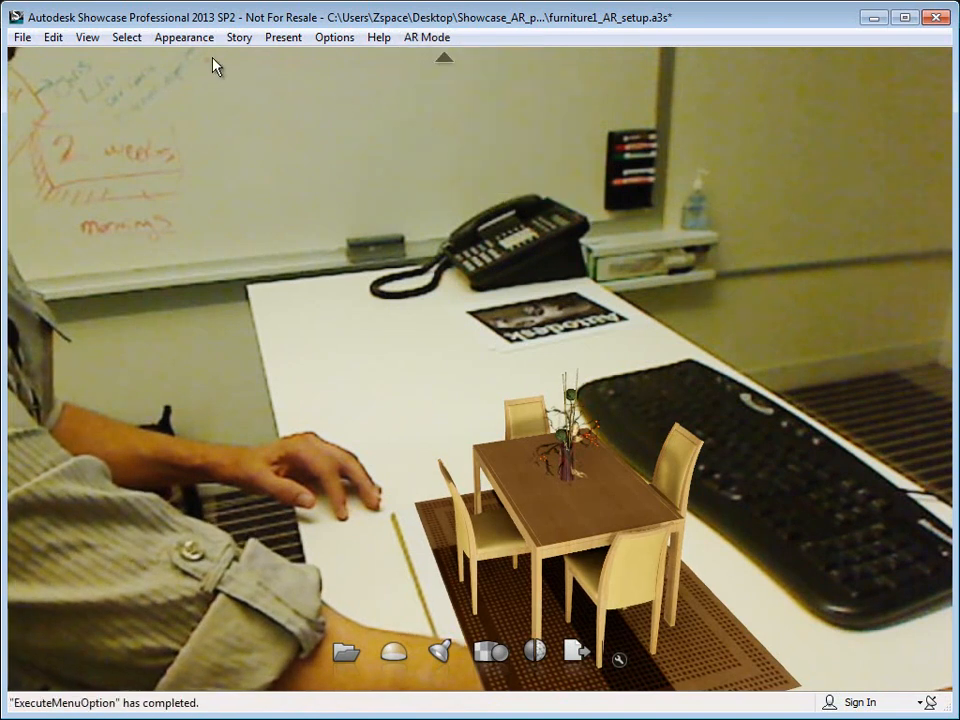
Open the Directional Light and Shadows settings under Appearance, then close them
{"action": "left_click", "coordinate": [183, 37]}
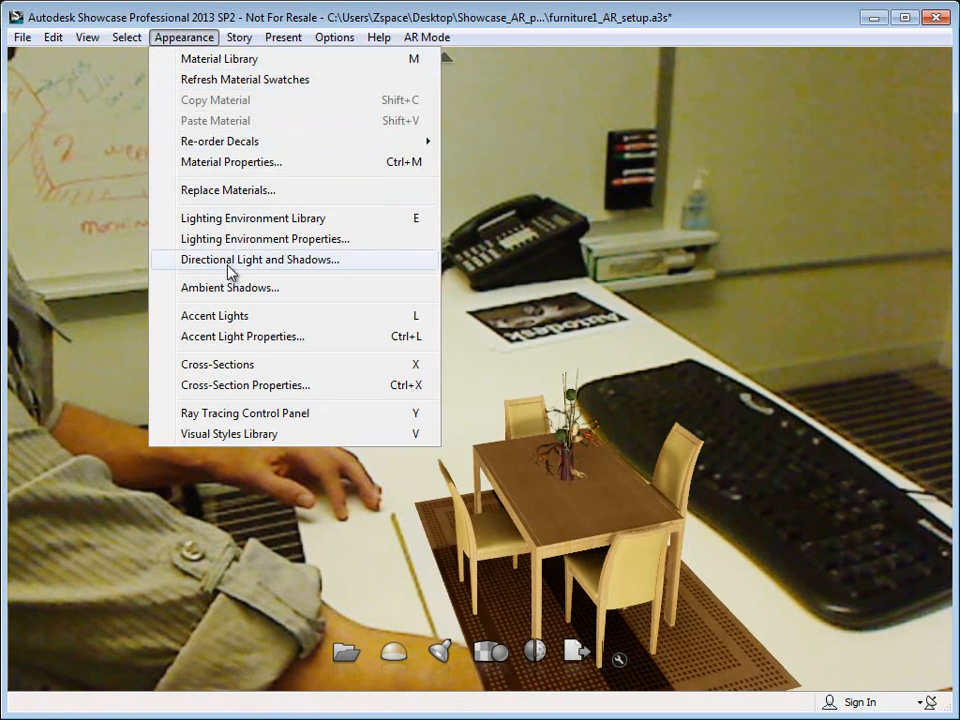
{"action": "left_click", "coordinate": [259, 259]}
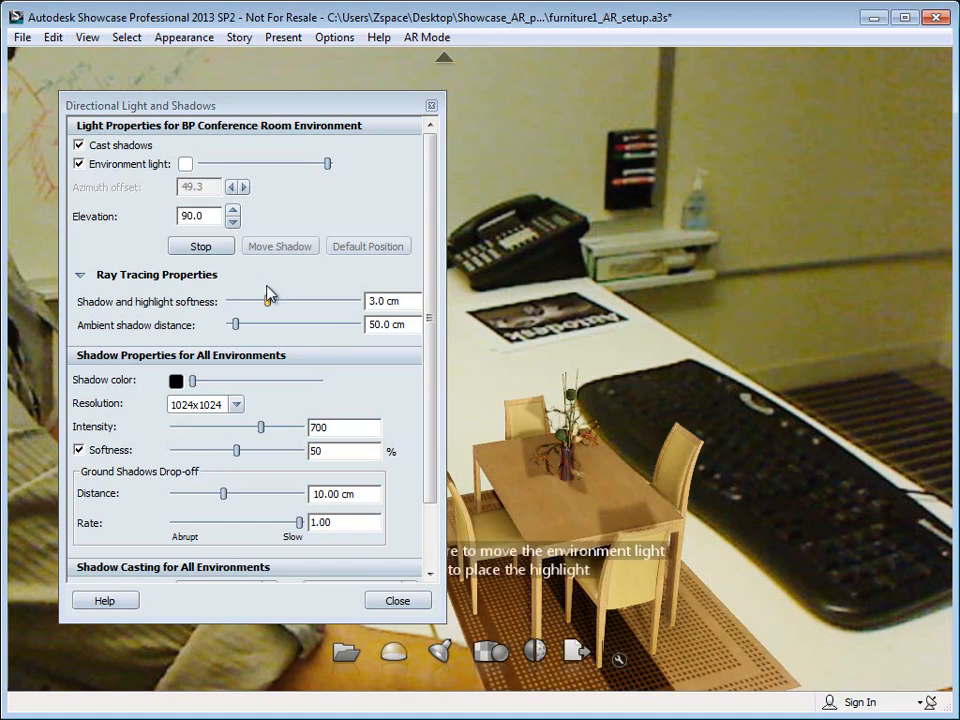
{"action": "left_click", "coordinate": [397, 600]}
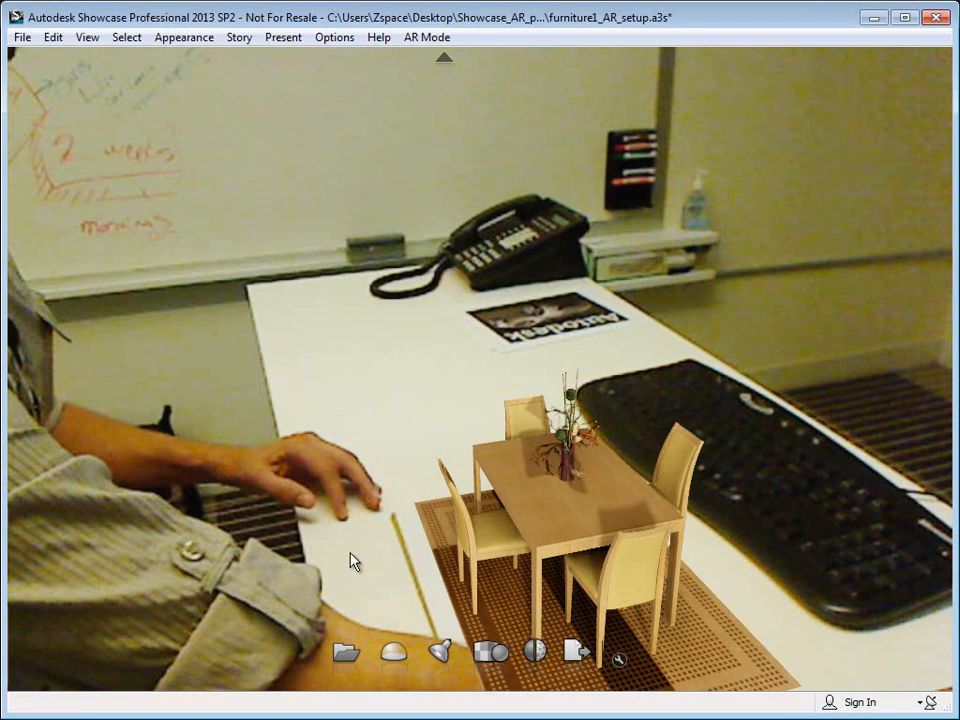
Resume AR tracking so the dining set follows the marker again
{"action": "left_click", "coordinate": [426, 37]}
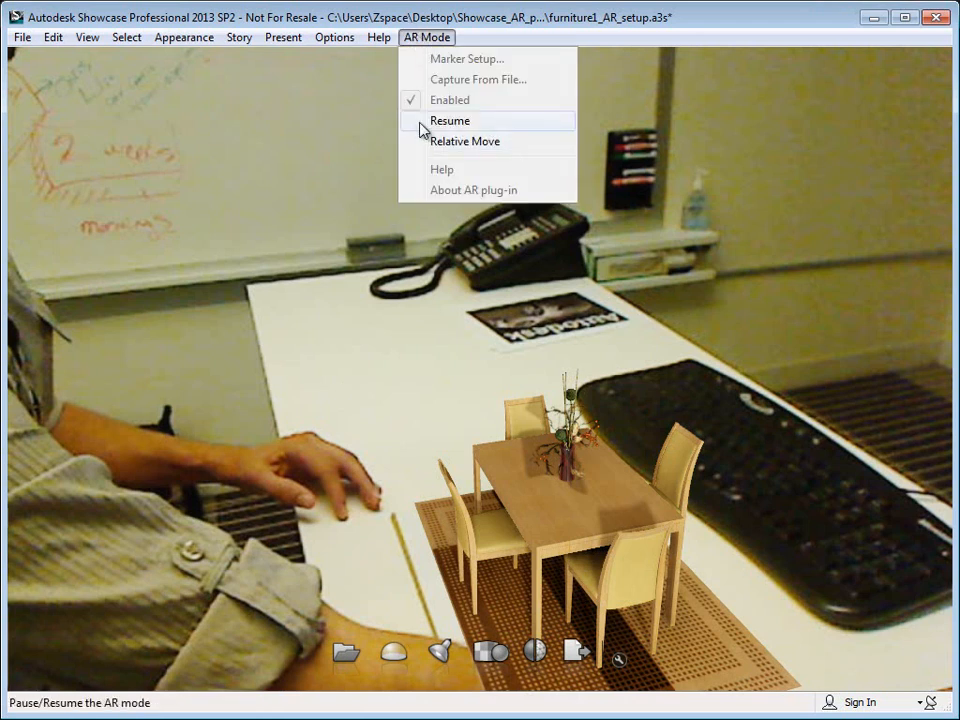
{"action": "left_click", "coordinate": [449, 120]}
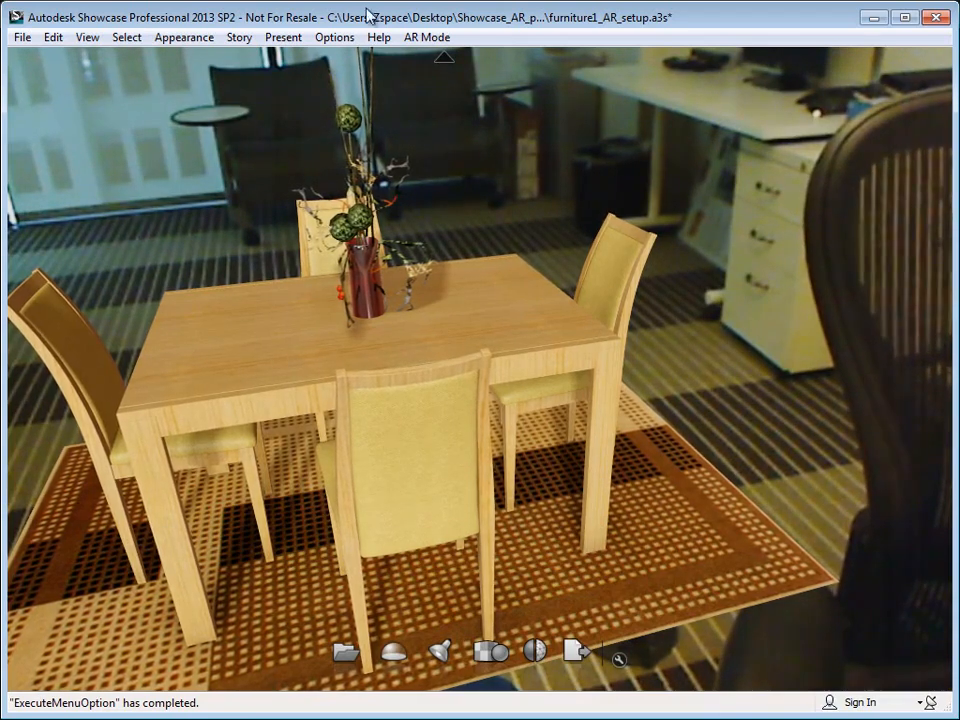
Disable AR mode, then open Marker Setup, save the marker configuration, and close it
{"action": "left_click", "coordinate": [426, 37]}
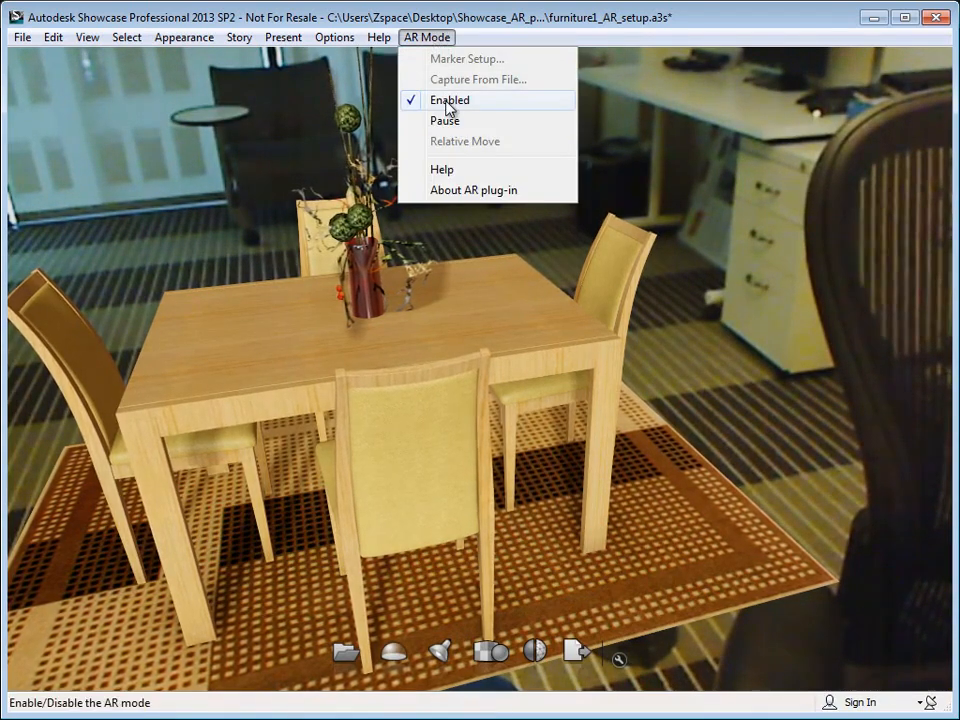
{"action": "left_click", "coordinate": [449, 100]}
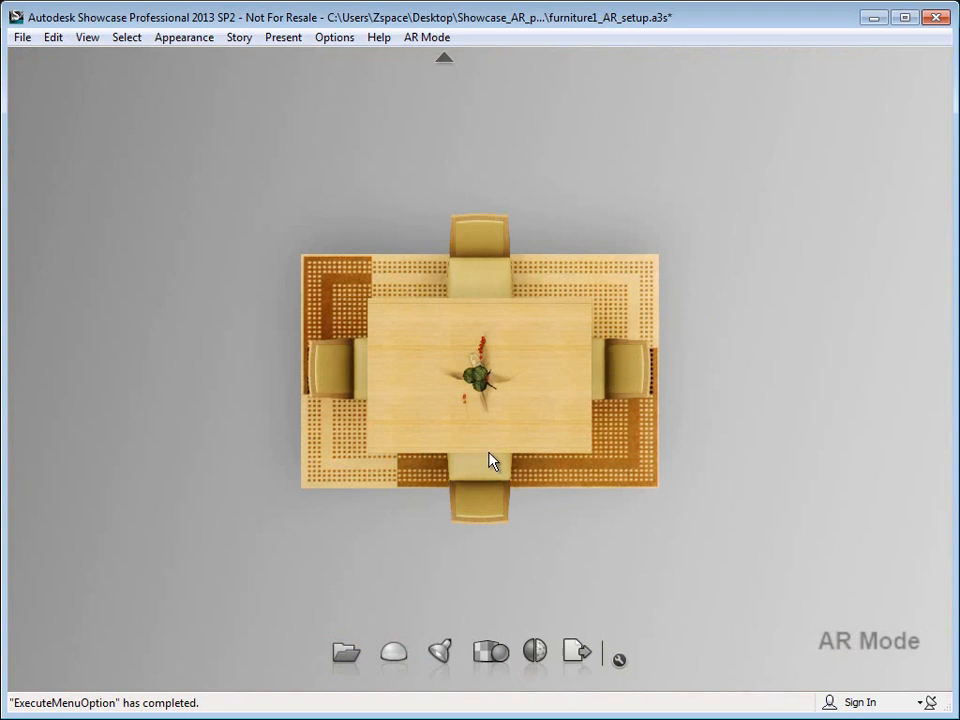
{"action": "mouse_move", "coordinate": [426, 37]}
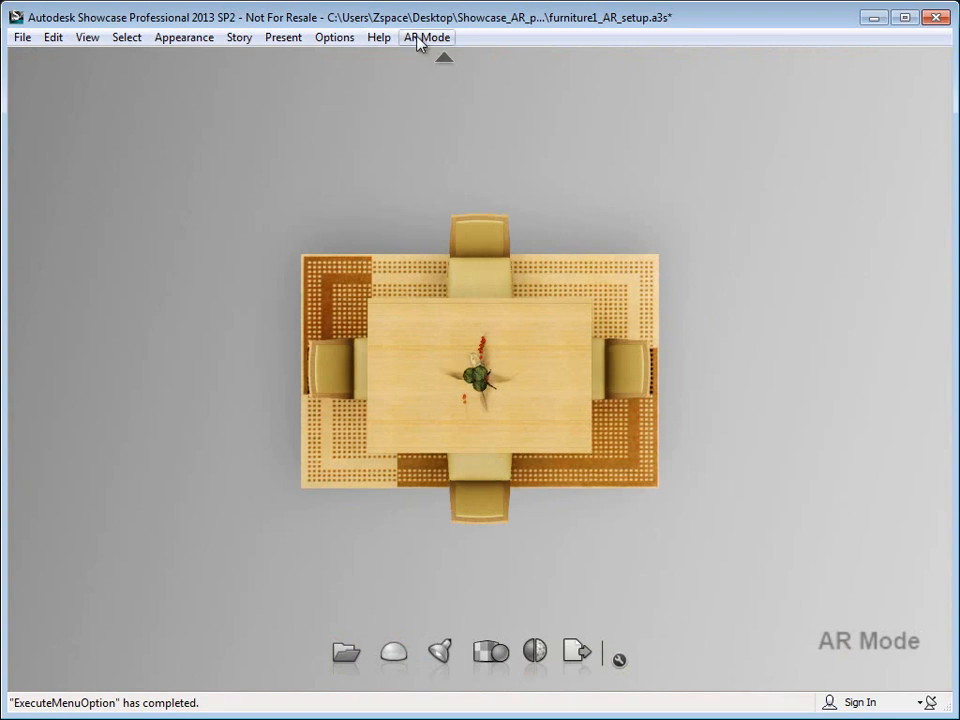
{"action": "left_click", "coordinate": [426, 37]}
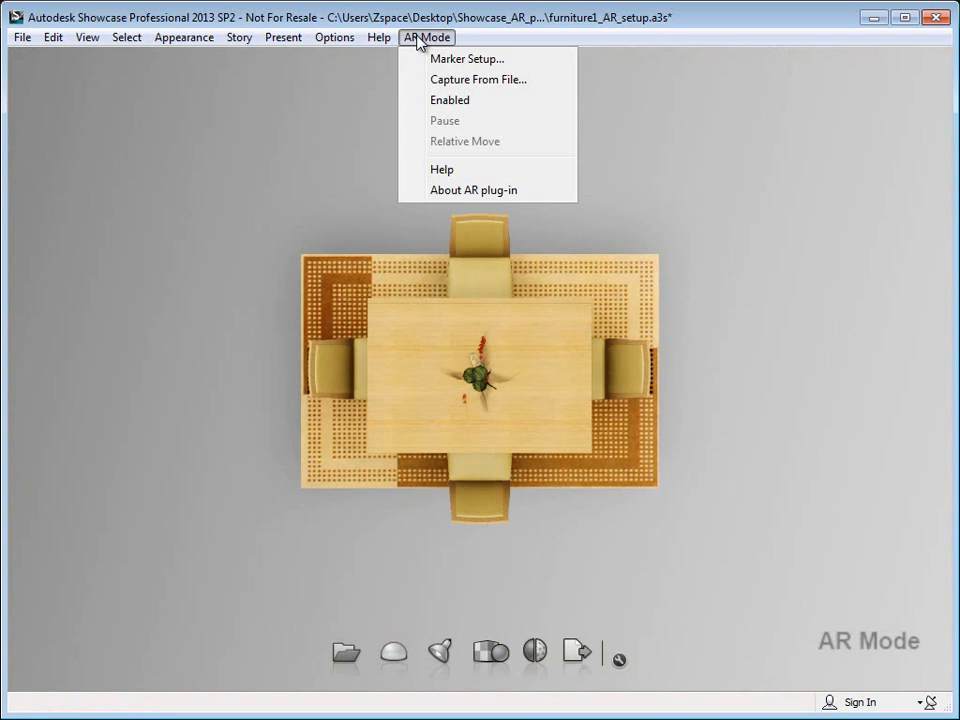
{"action": "mouse_move", "coordinate": [478, 79]}
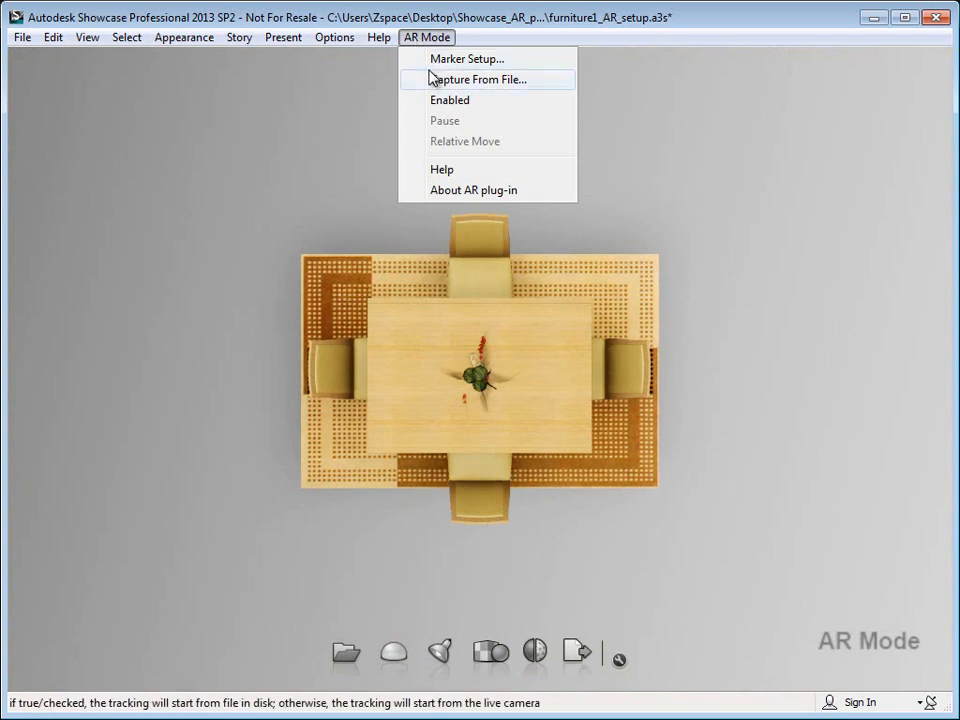
{"action": "mouse_move", "coordinate": [466, 58]}
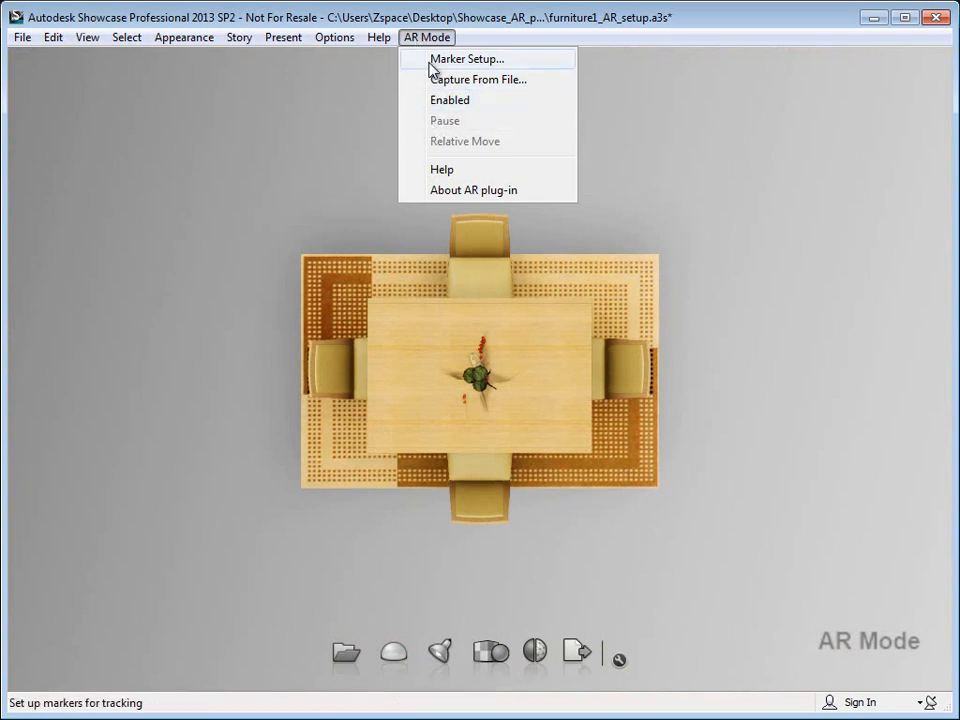
{"action": "left_click", "coordinate": [466, 58]}
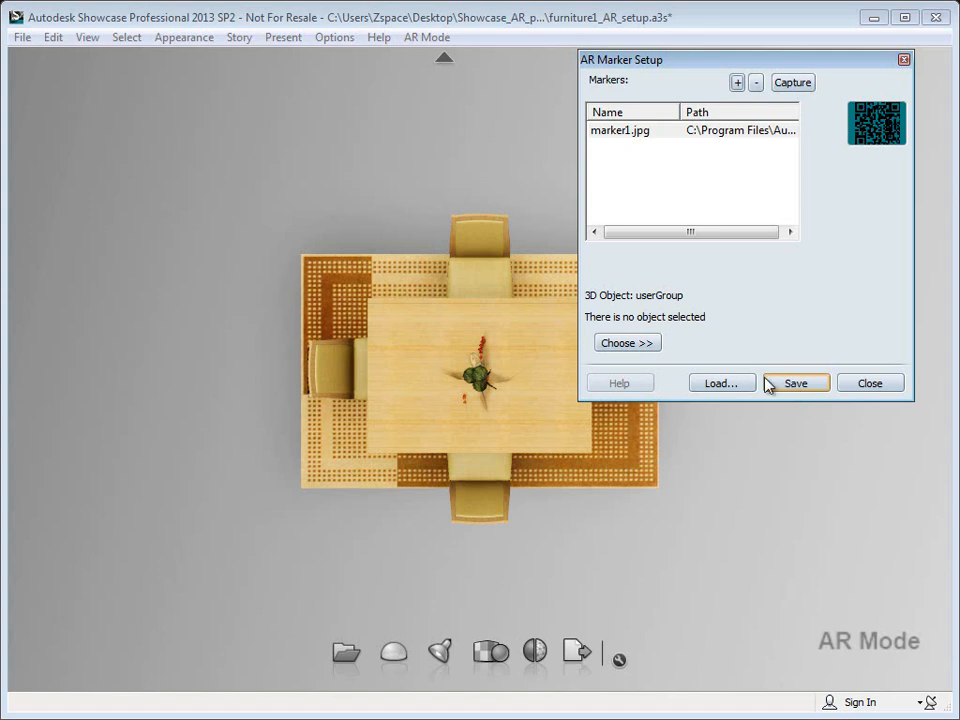
{"action": "mouse_move", "coordinate": [720, 383]}
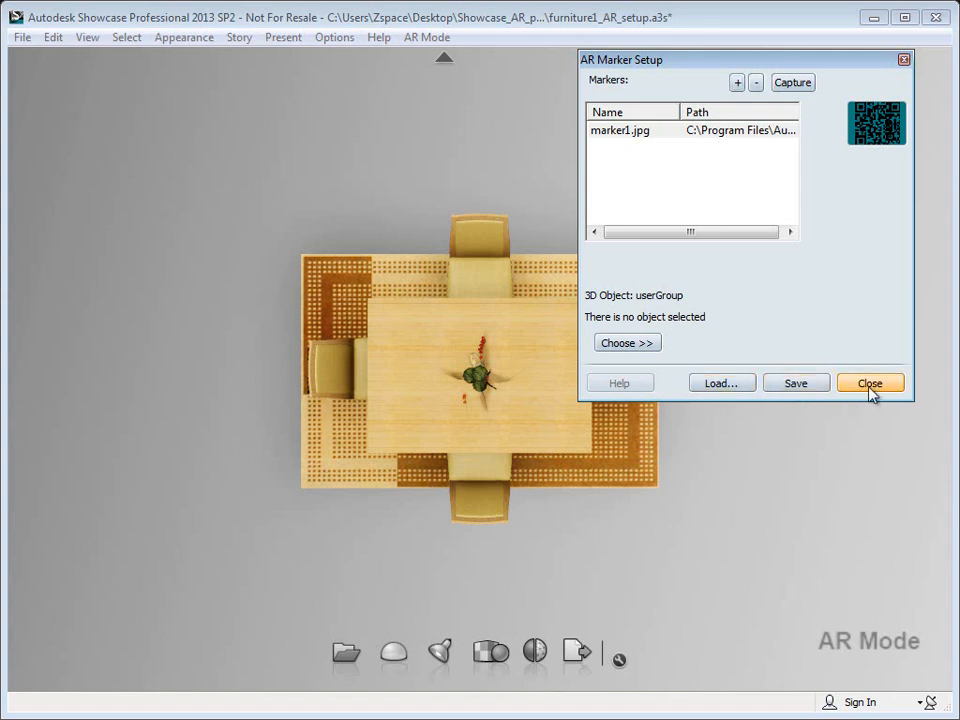
{"action": "left_click", "coordinate": [869, 383]}
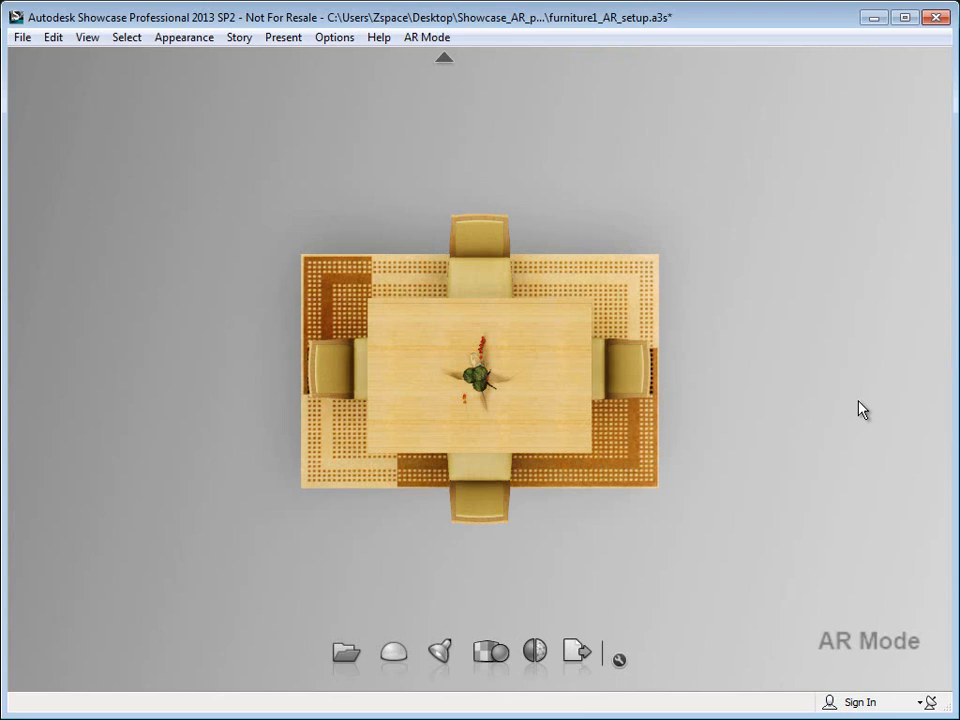